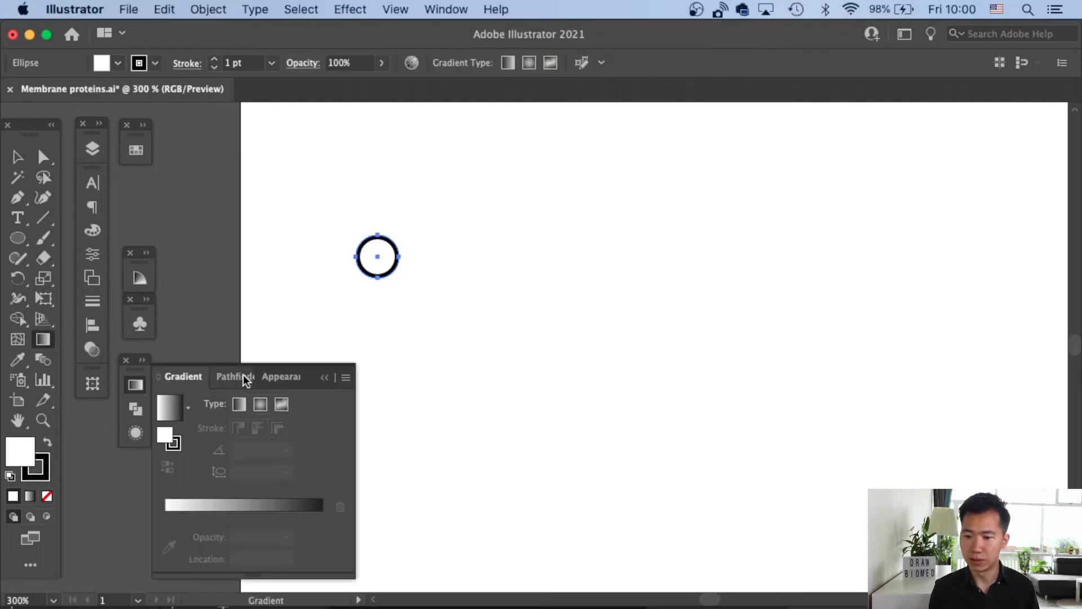
mouse_move(260, 405)
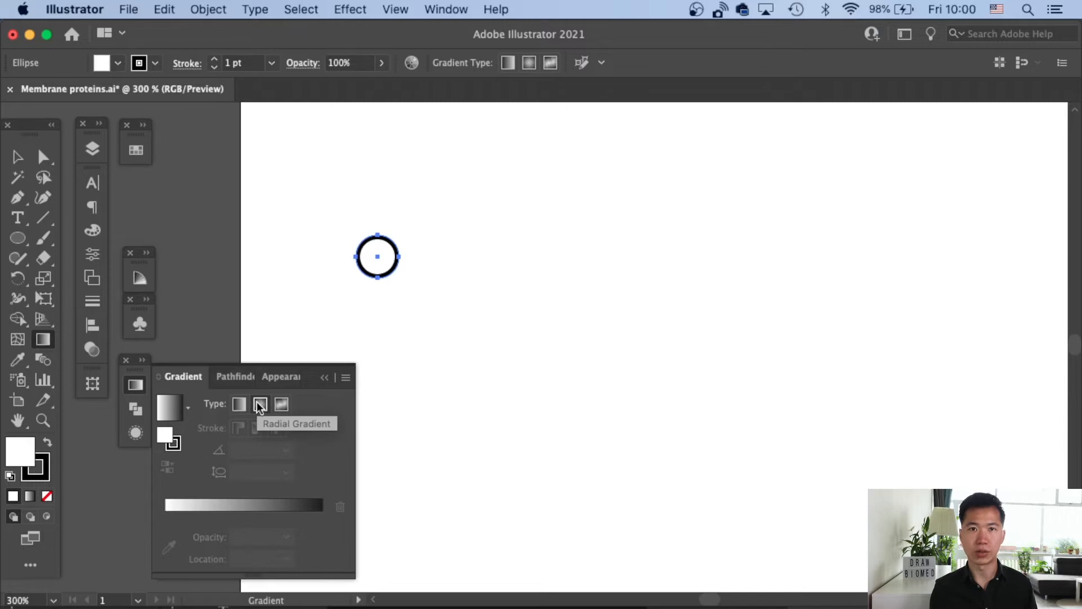
Fill the small circle with a radial gradient ending in a light blue swatch.
click(259, 404)
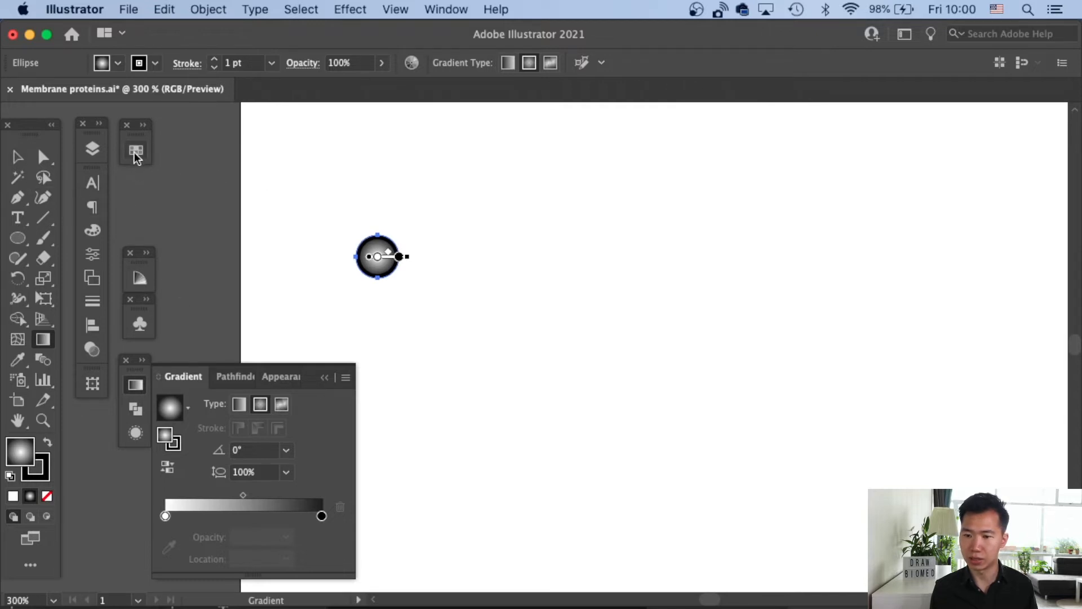
click(135, 152)
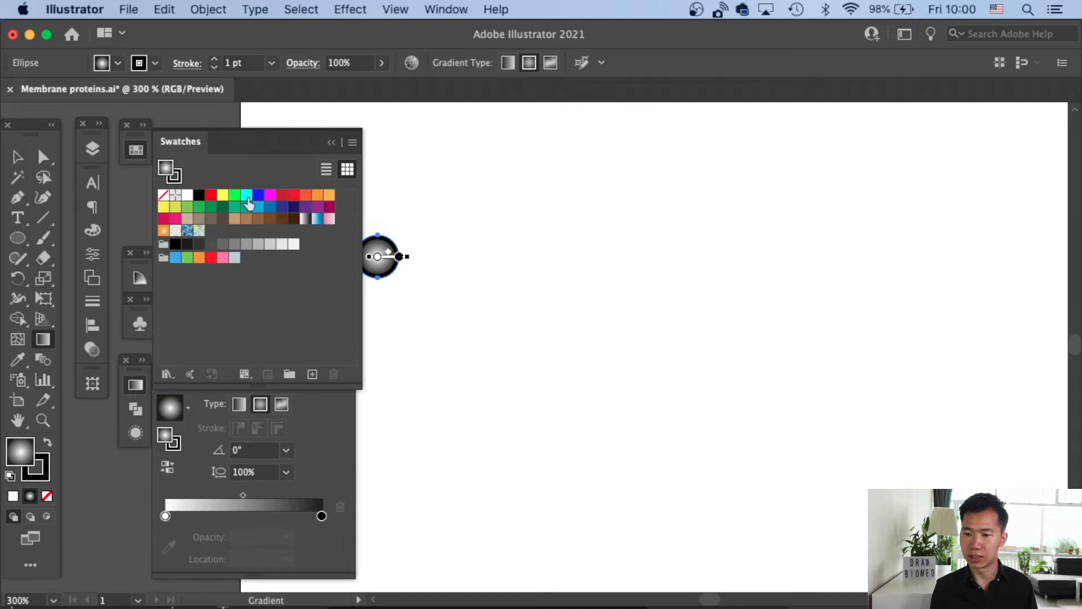
mouse_move(258, 206)
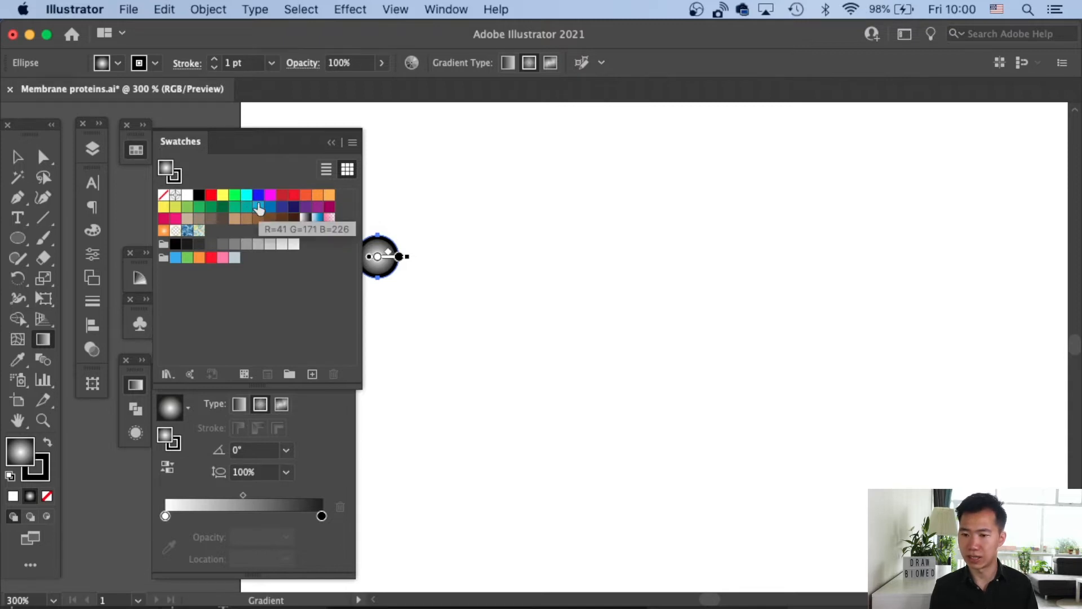
click(259, 196)
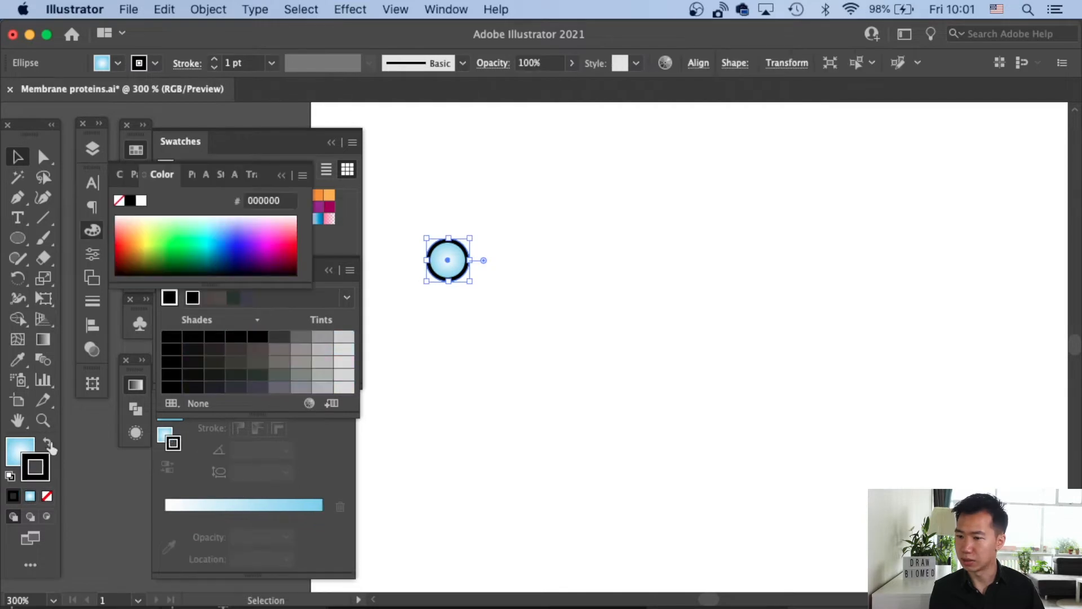
Set the gradient circle's stroke weight to 0.25 pt and bring the Swatches panel forward.
click(272, 63)
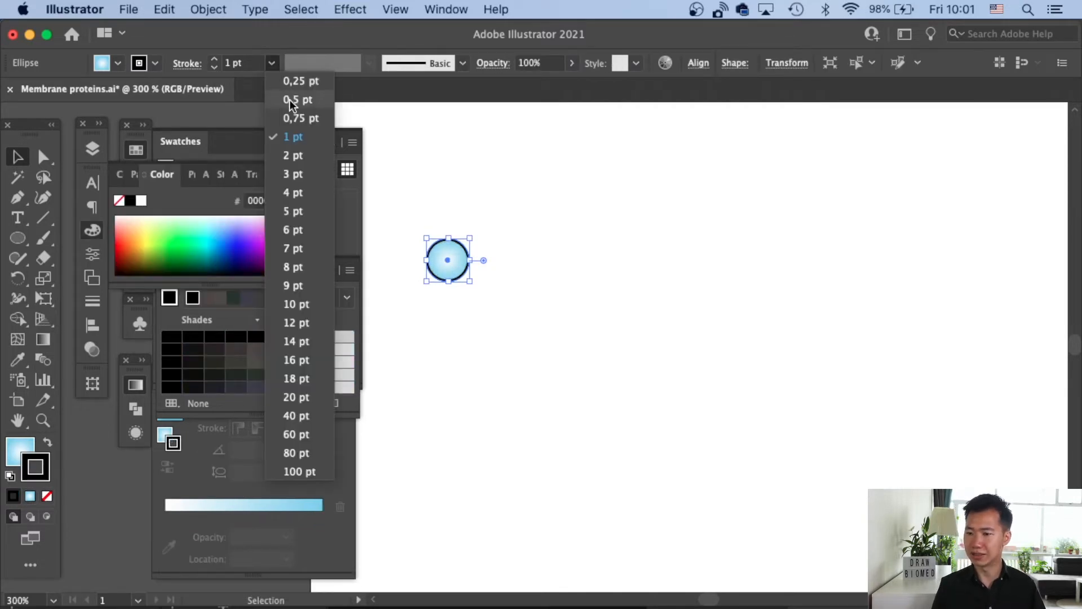
click(300, 81)
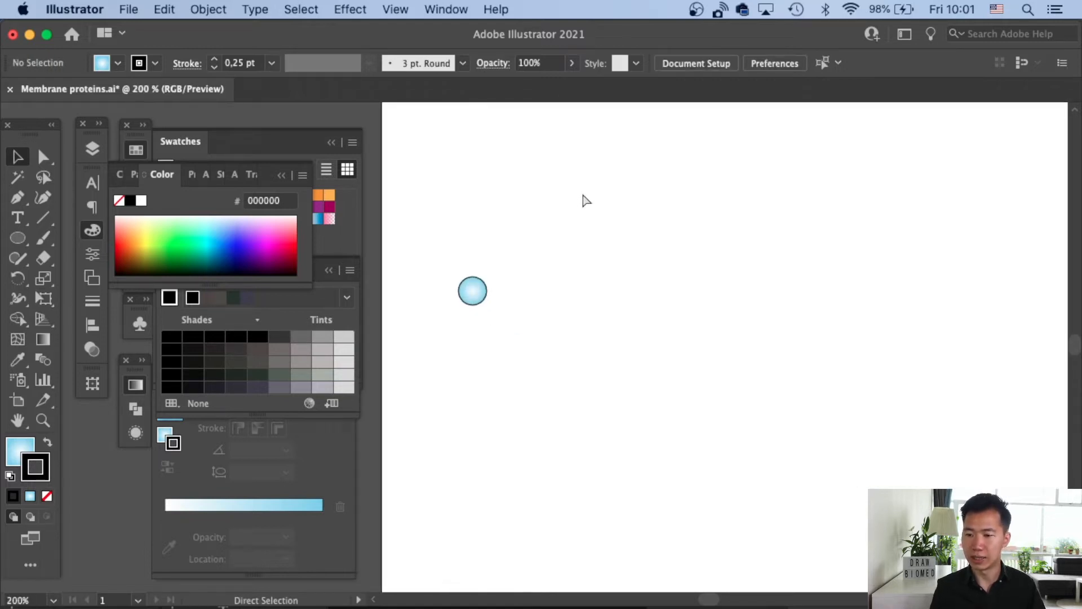
click(472, 291)
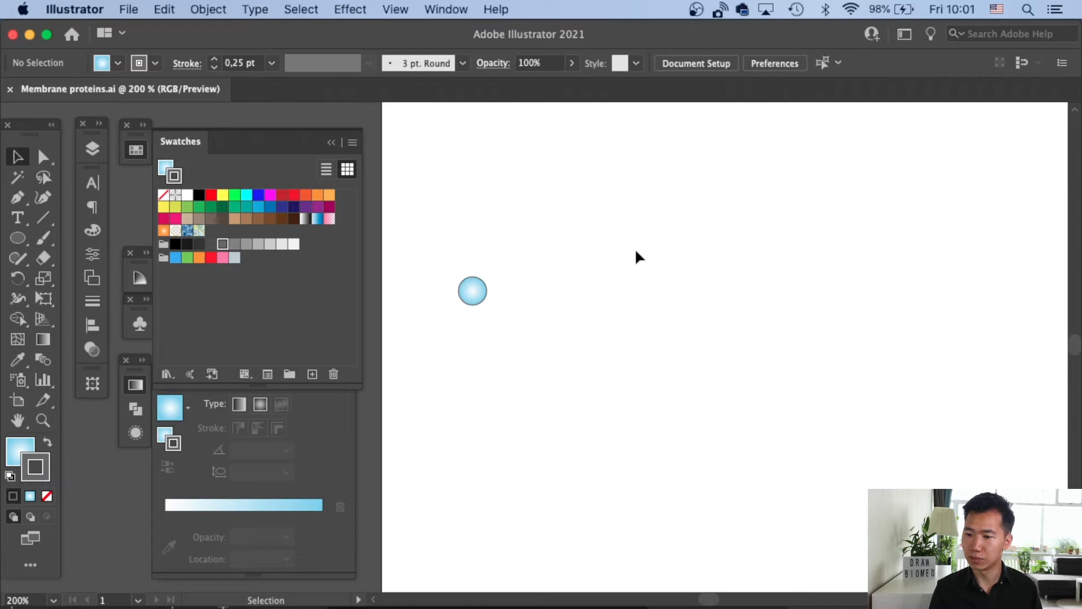
mouse_move(44, 217)
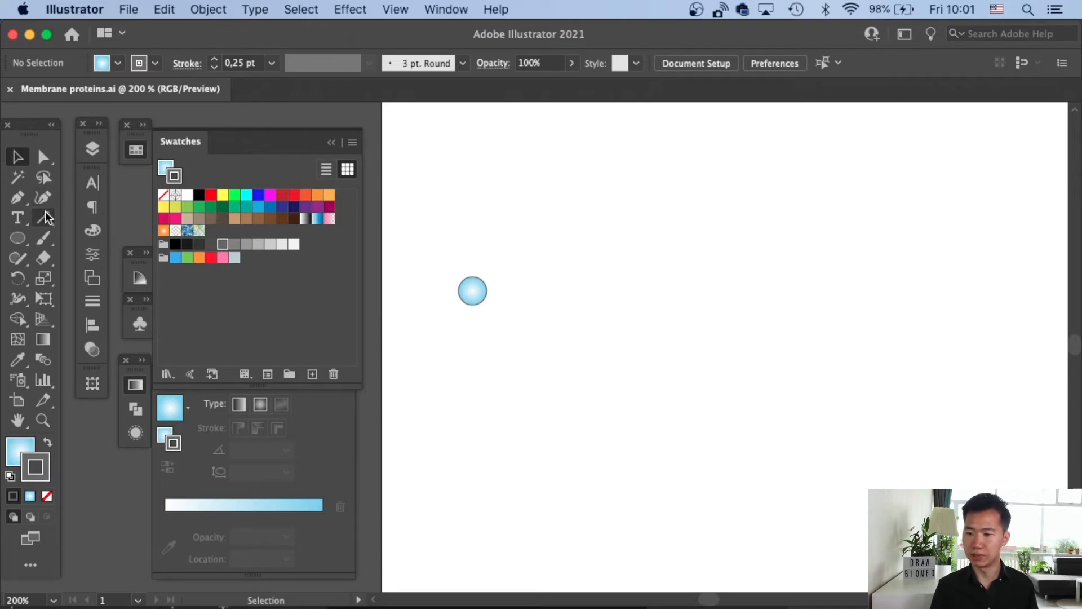
Draw a vertical line down from the circle with a blue 2 pt stroke.
click(45, 217)
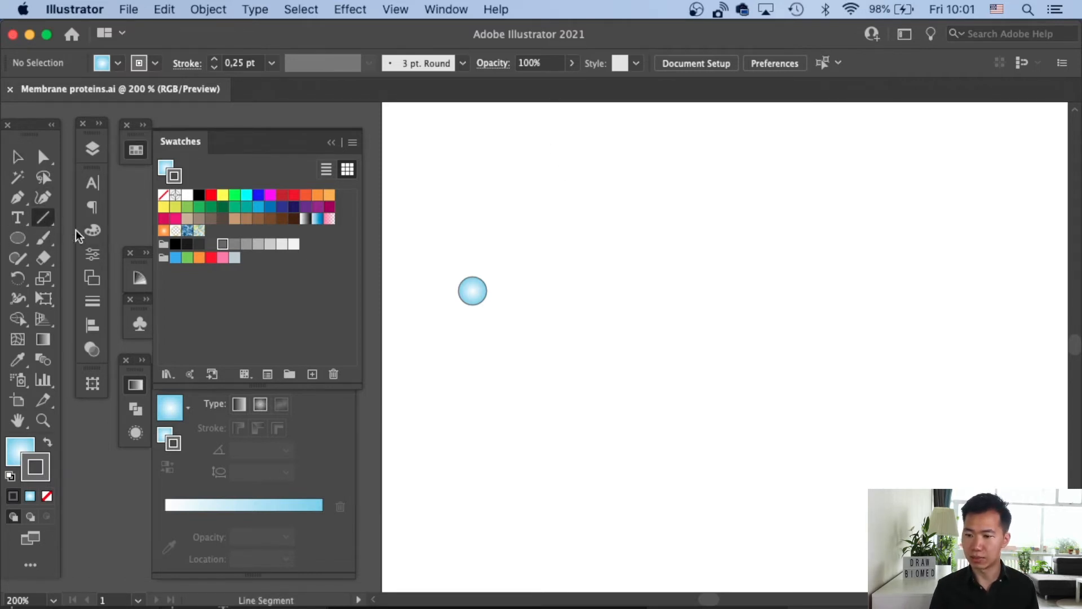
drag(472, 289, 468, 343)
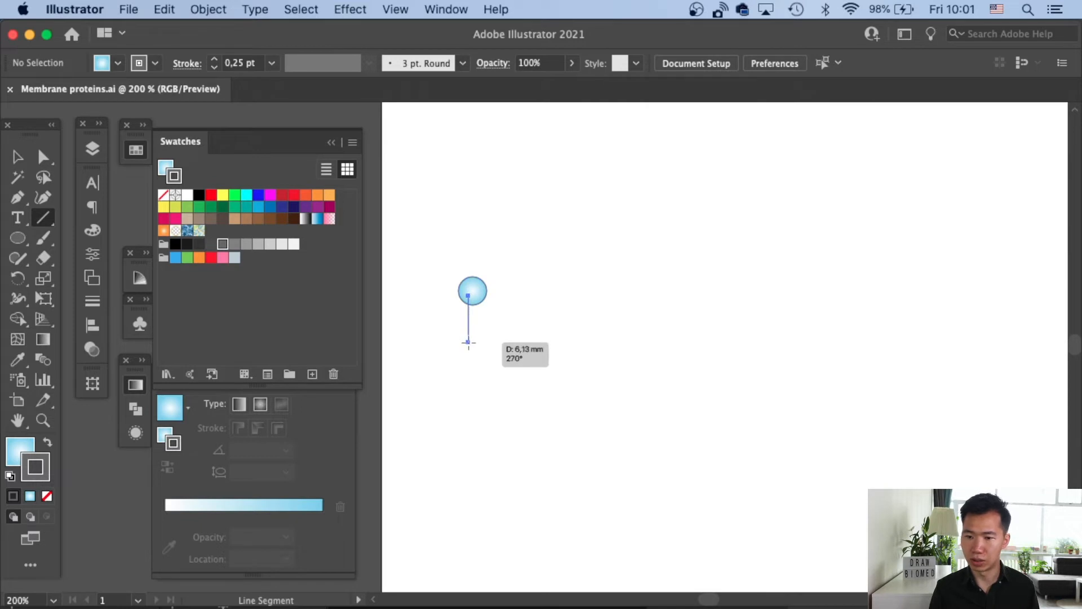
click(16, 157)
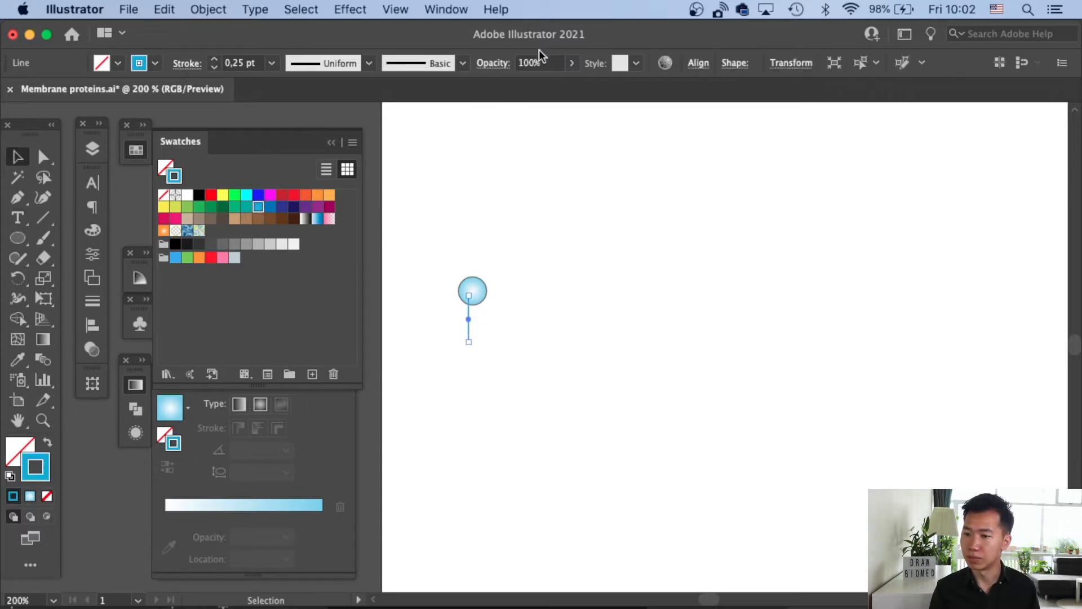
click(272, 63)
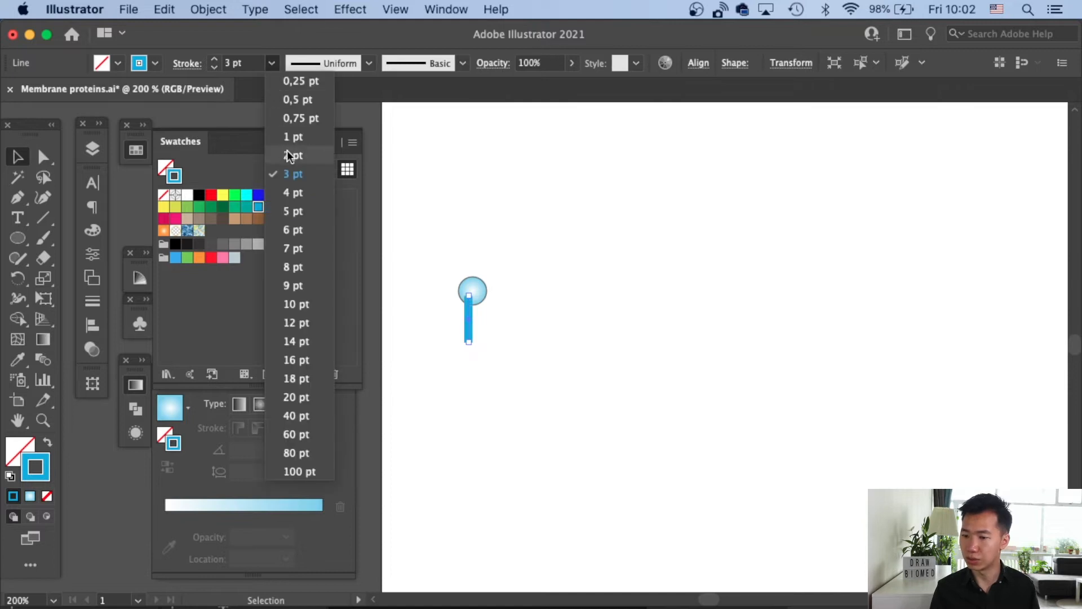
click(292, 155)
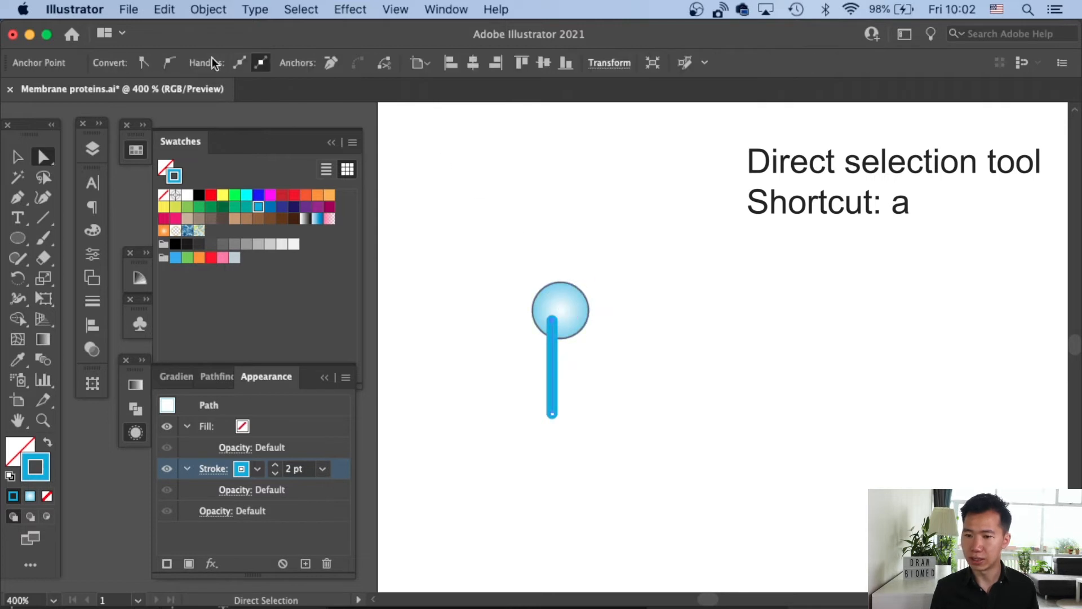
mouse_move(169, 65)
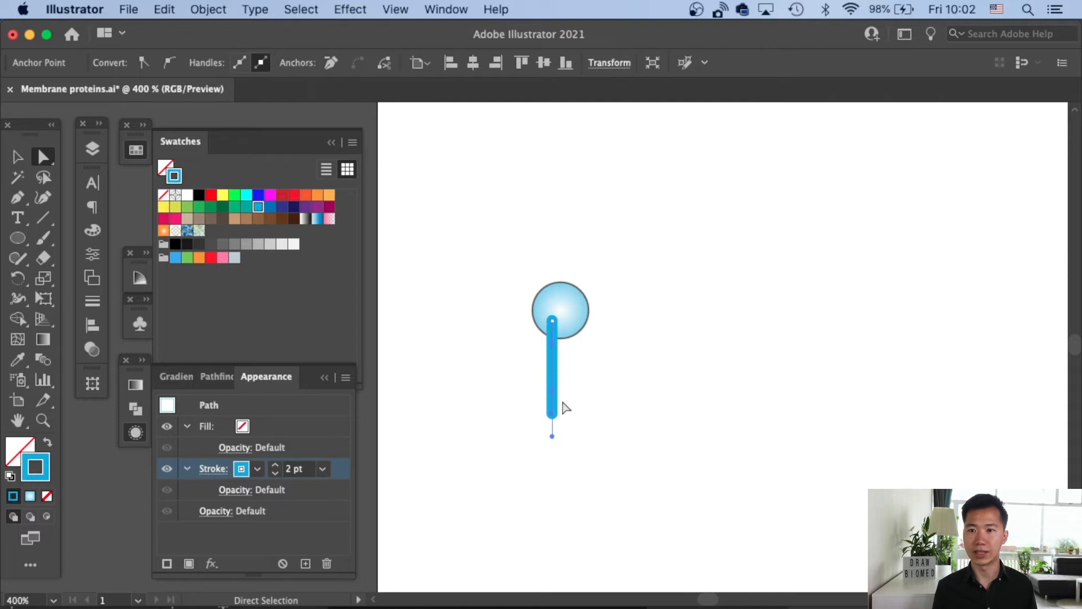
Bend the blue line below the circle into a gentle curved tail.
drag(551, 434, 559, 429)
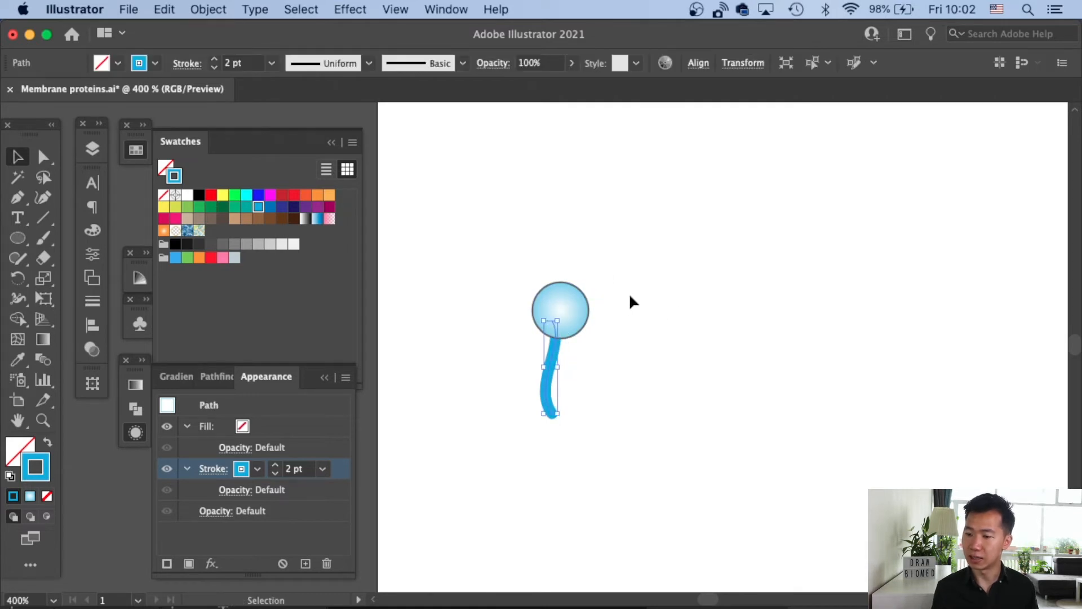
mouse_move(559, 369)
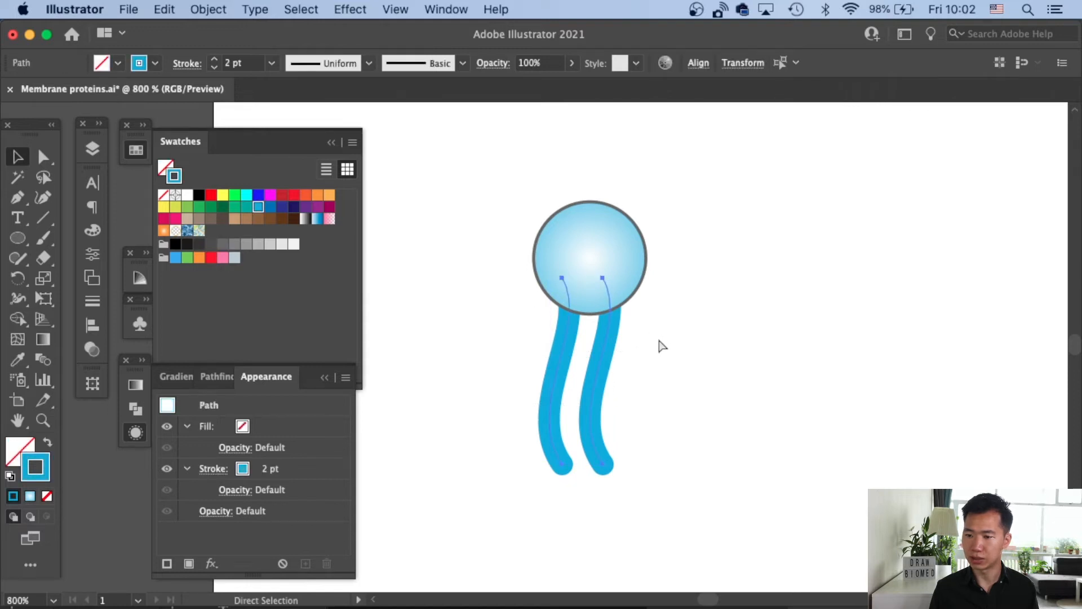
click(270, 63)
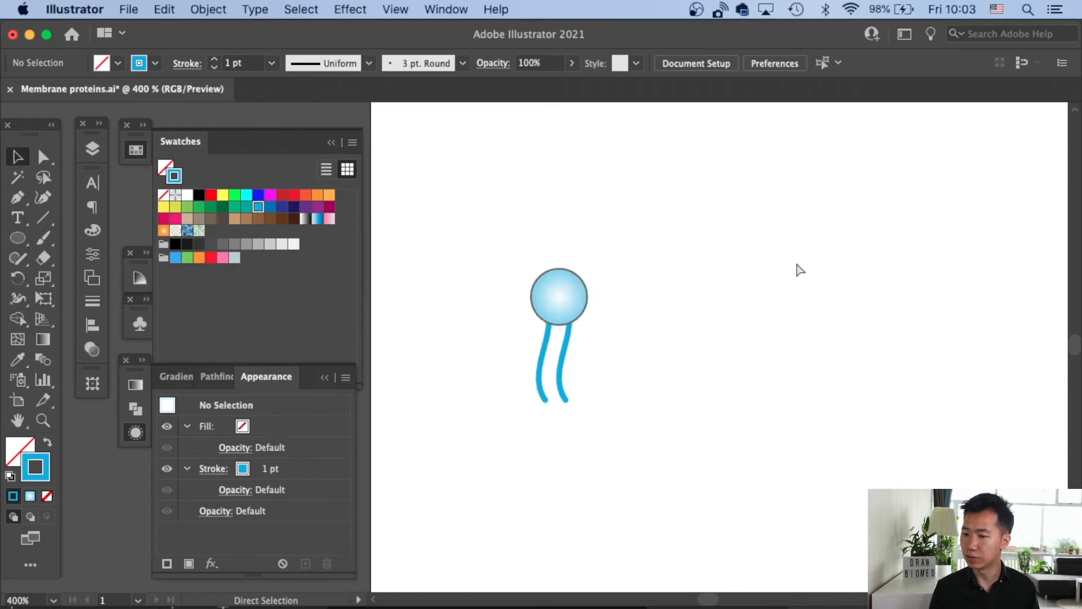
key(cmd+0)
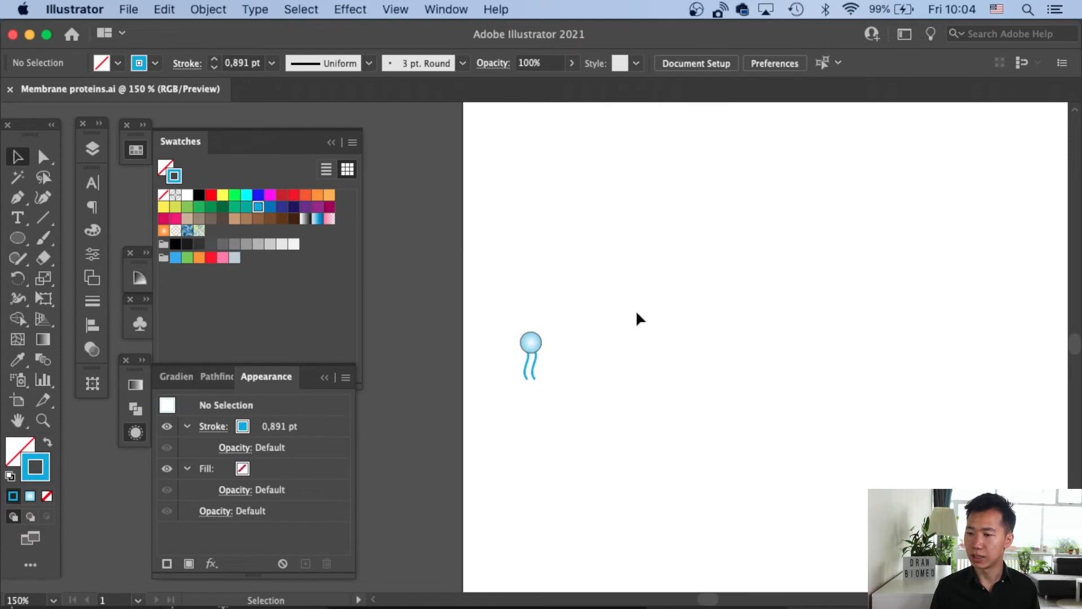
click(530, 346)
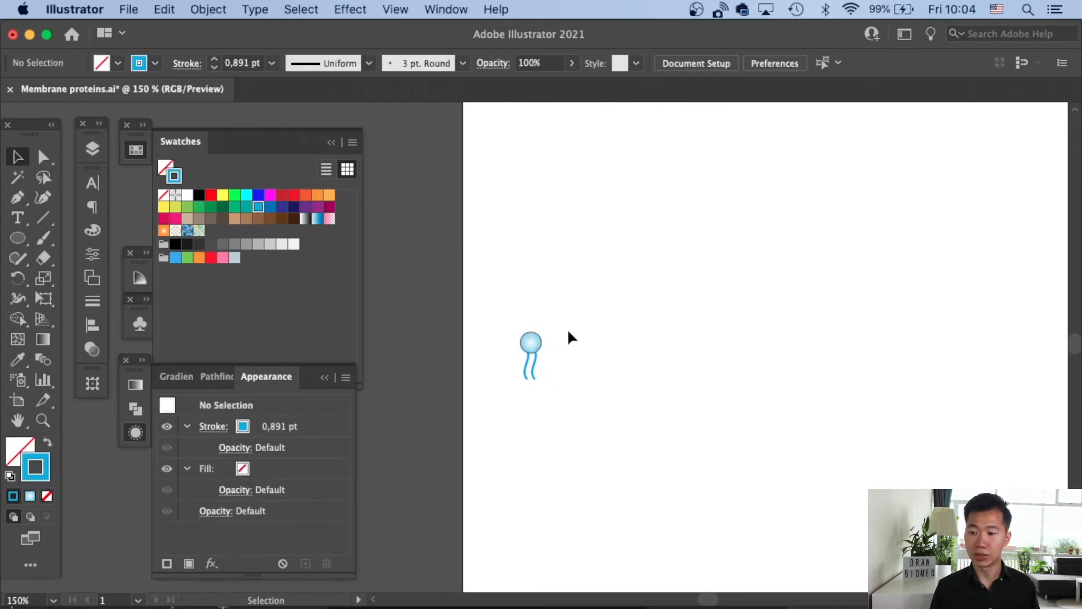
Duplicate the lipid into a row of four, then copy that row below.
drag(531, 356, 548, 345)
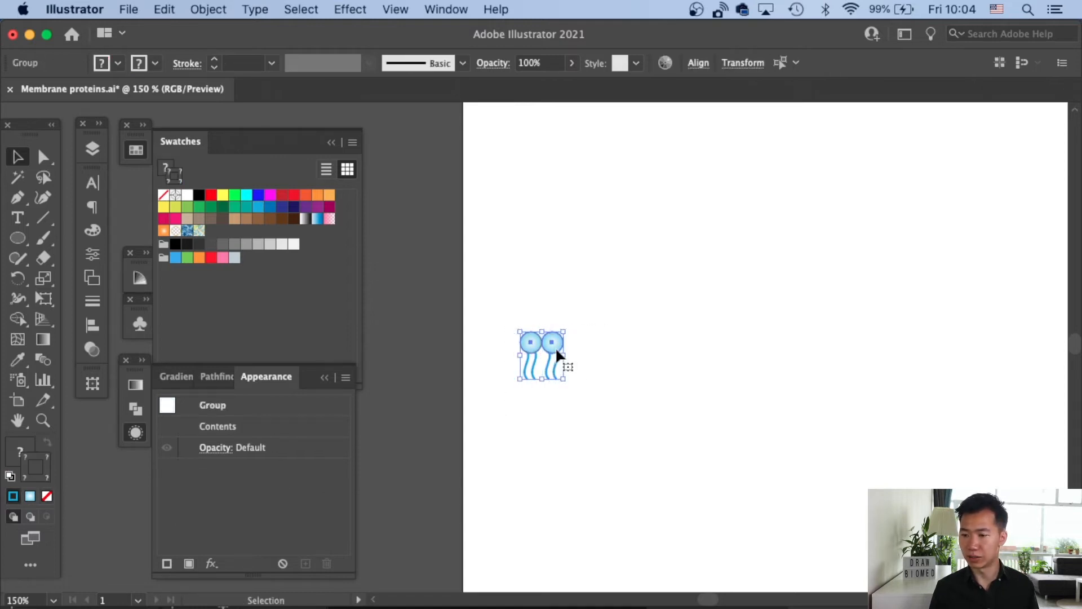
drag(542, 354, 593, 354)
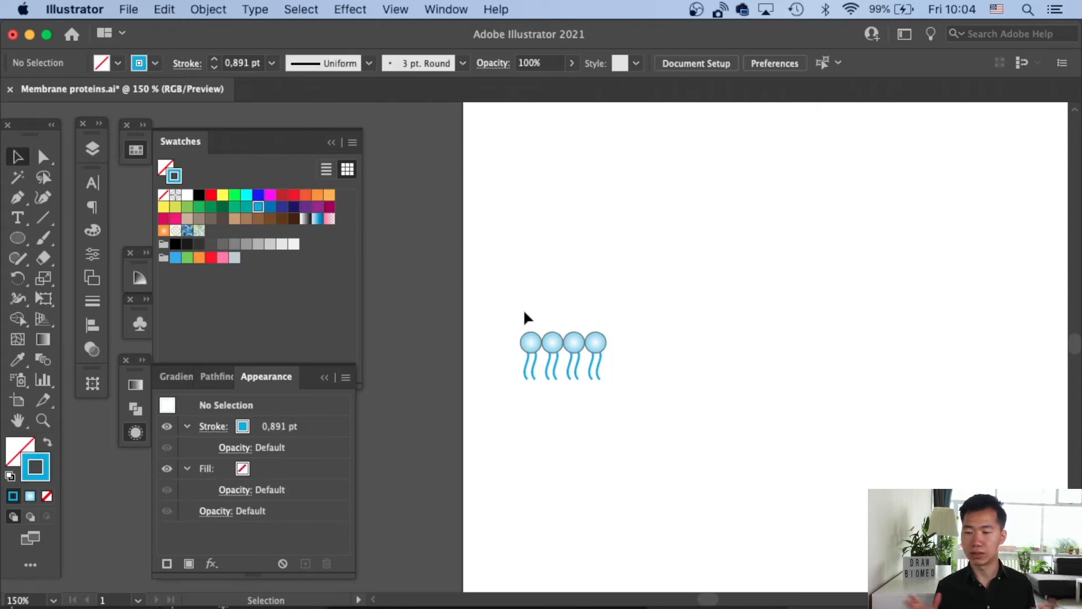
click(576, 344)
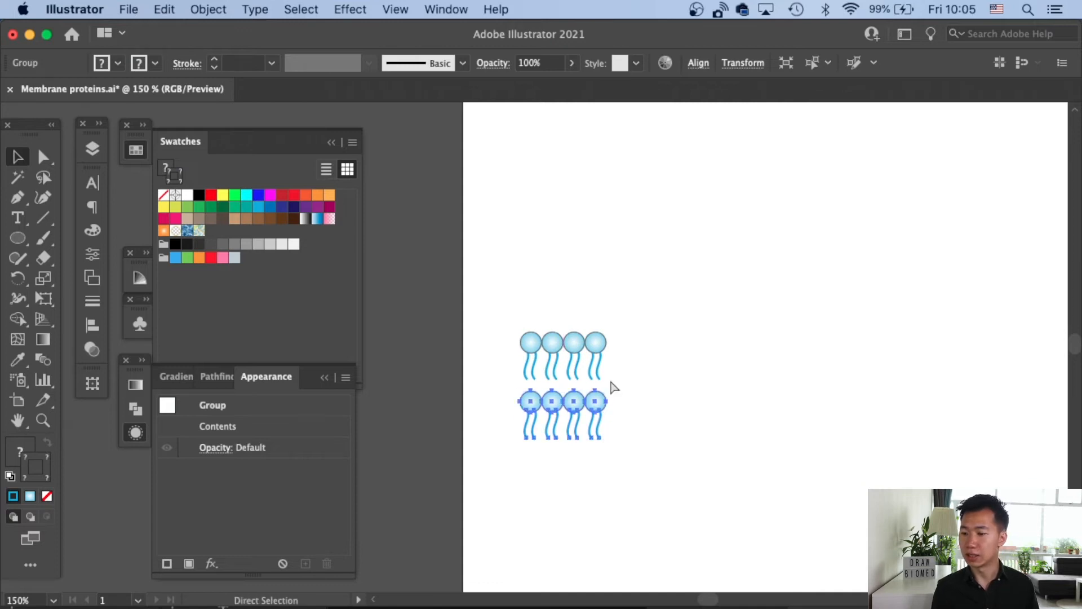
drag(608, 383, 501, 477)
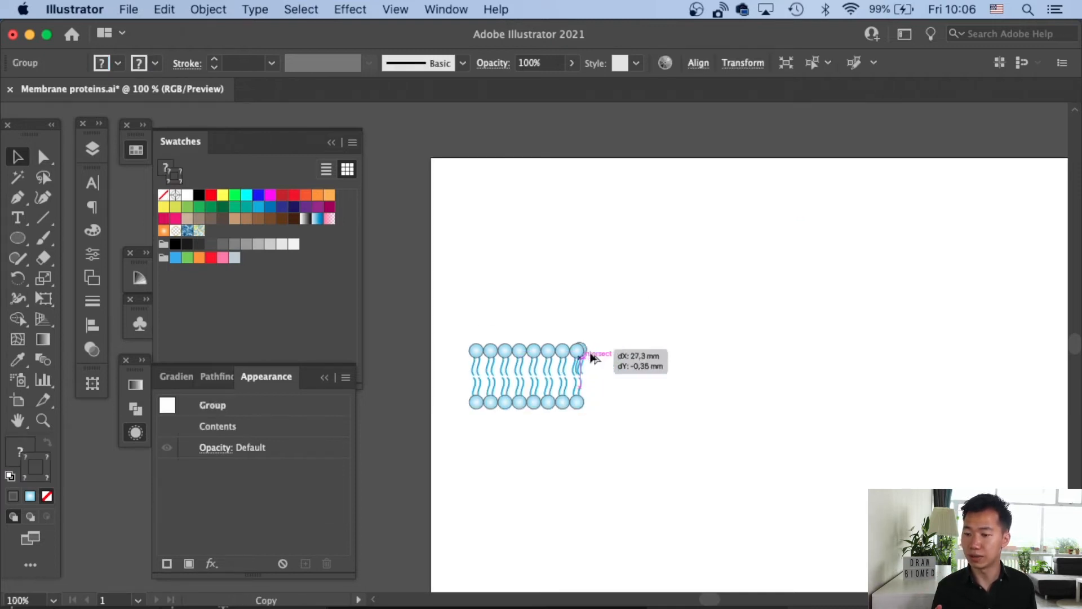
Copy one lipid pair to the right, try making a Pattern Brush, and dismiss the warning.
drag(573, 352, 642, 359)
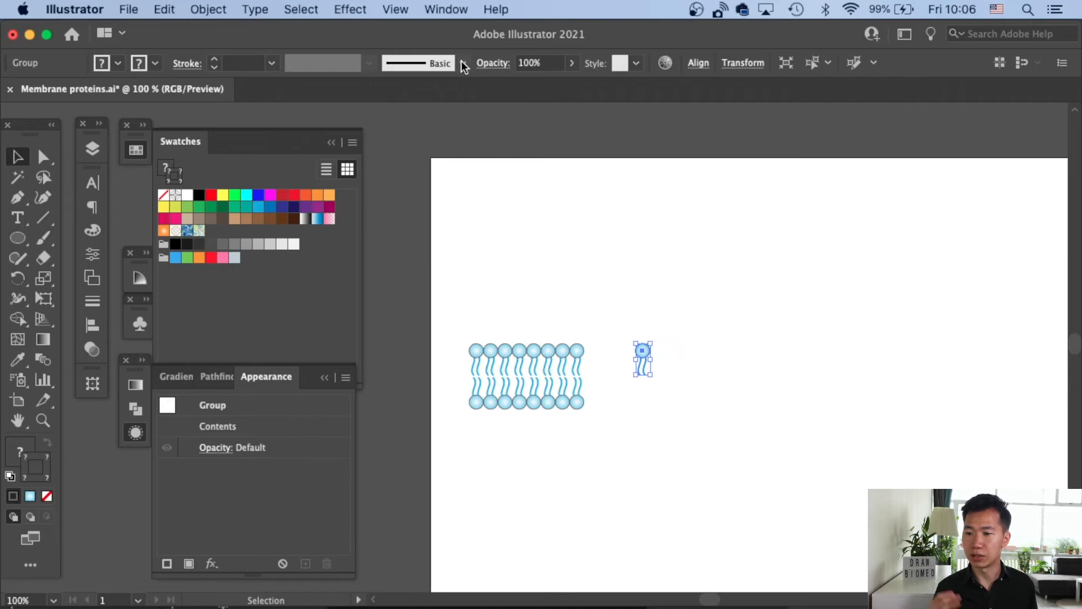
click(465, 63)
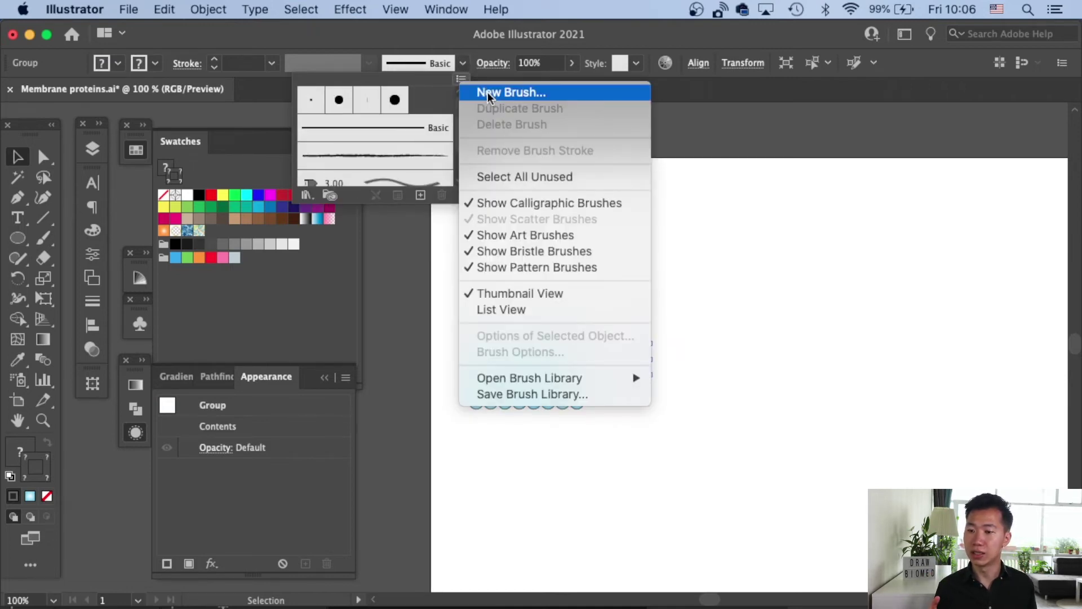
click(511, 92)
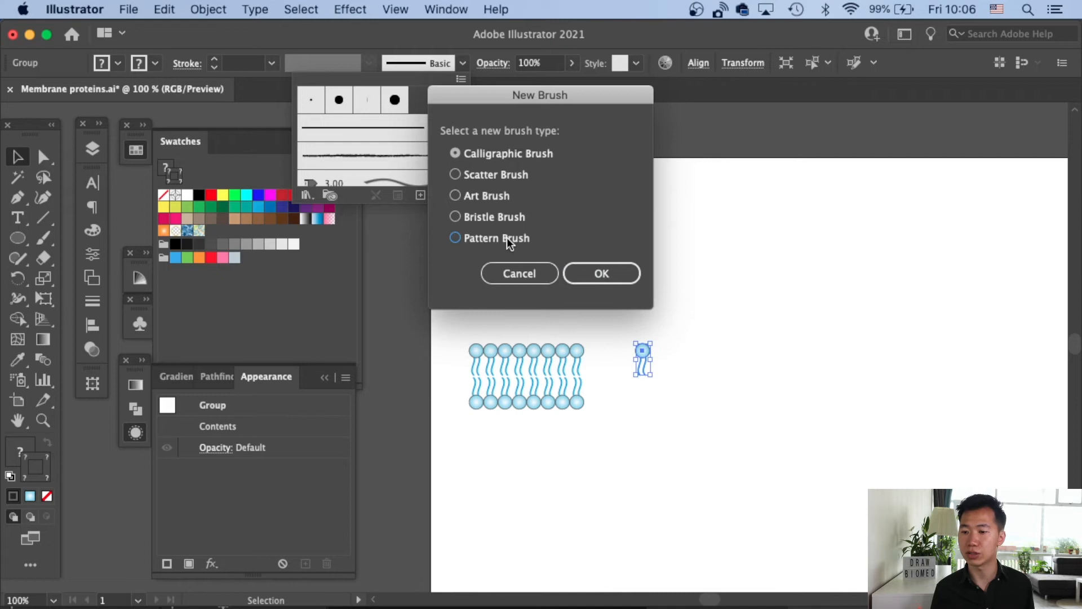
click(601, 273)
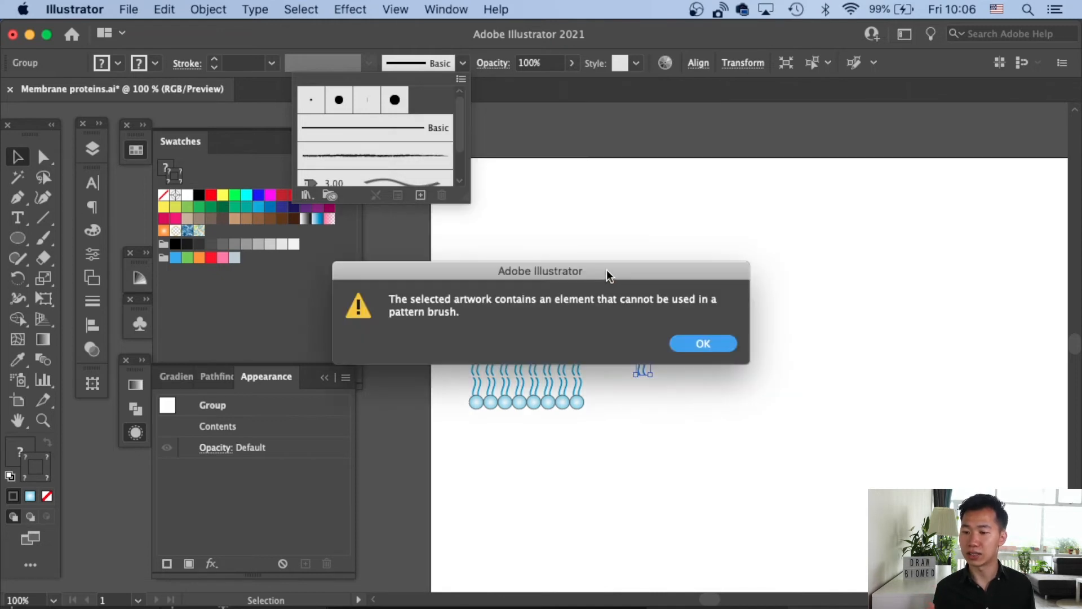
mouse_move(700, 388)
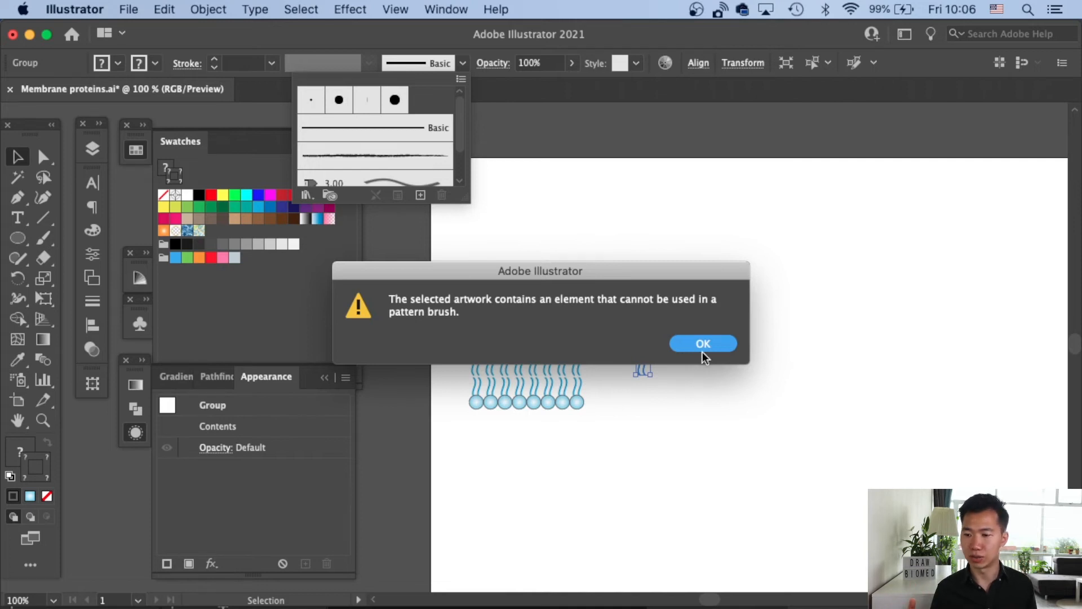
click(703, 344)
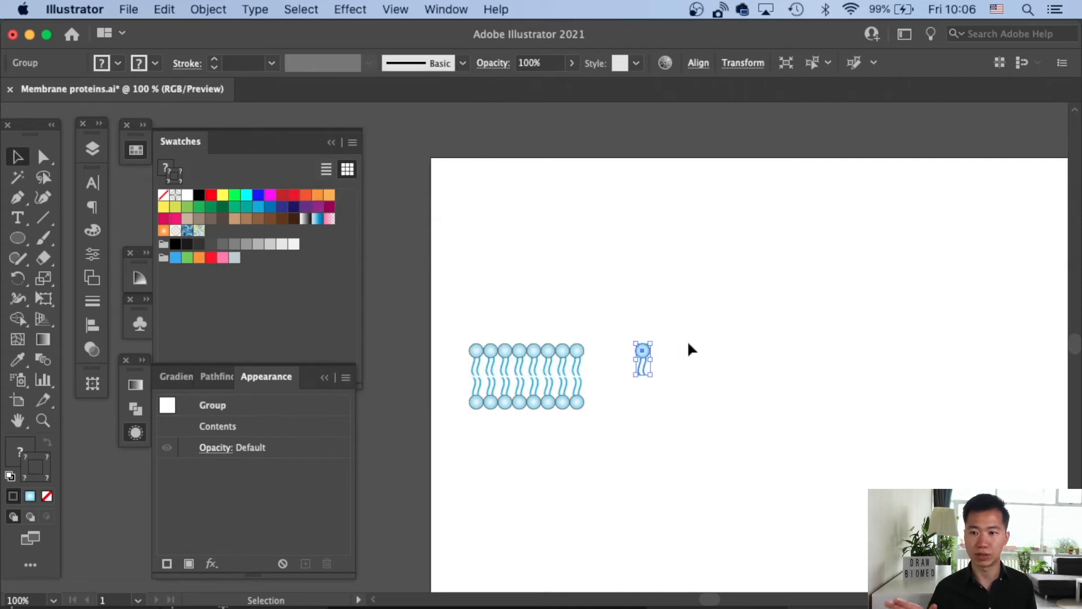
Select the single lipid and expand its gradient into 12 objects.
right_click(641, 352)
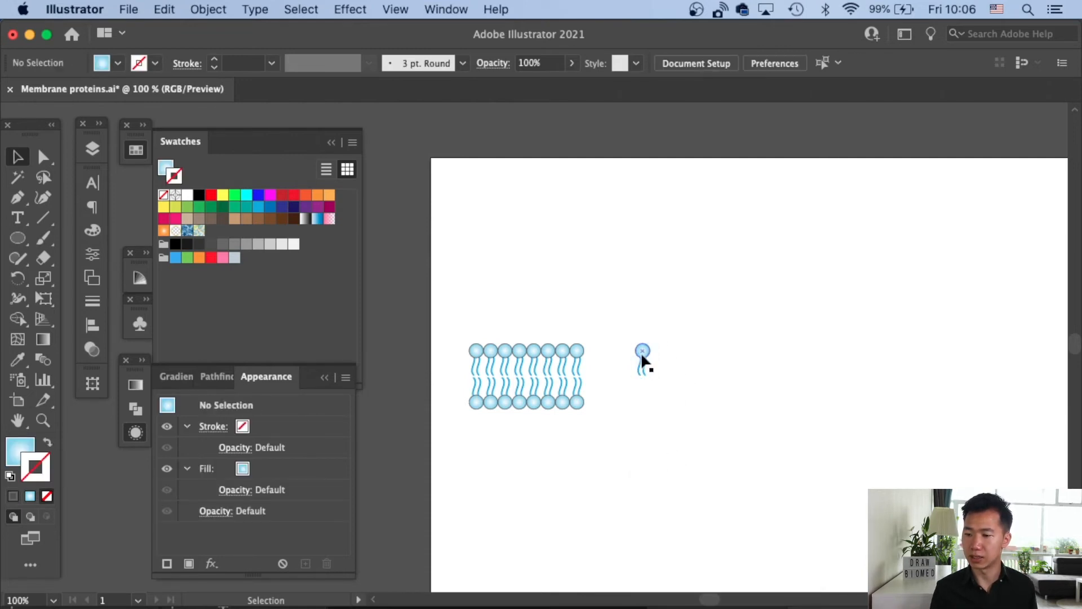
click(642, 351)
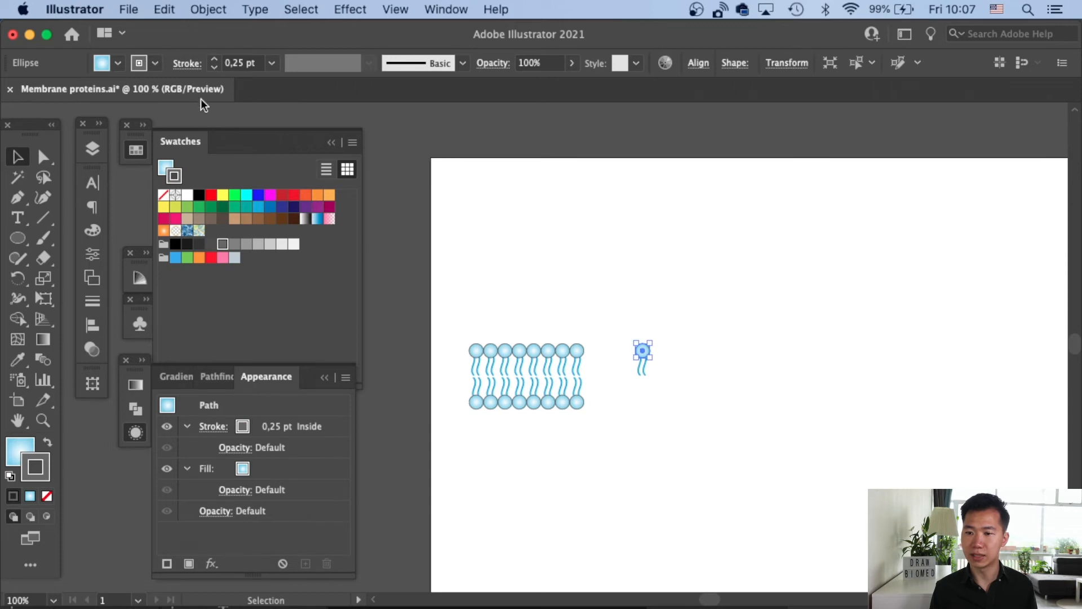
click(208, 9)
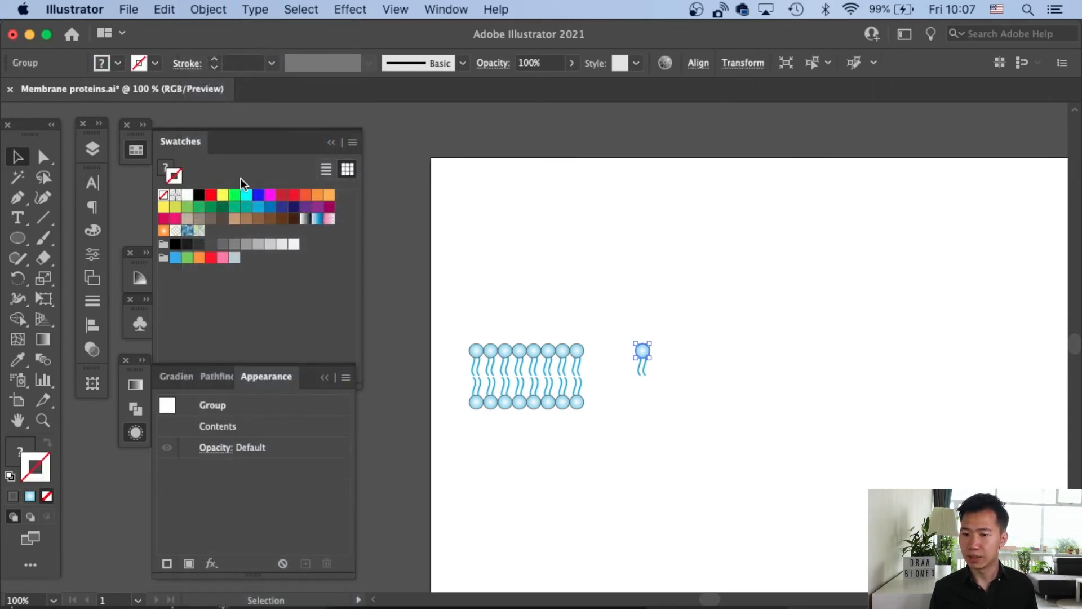
click(208, 9)
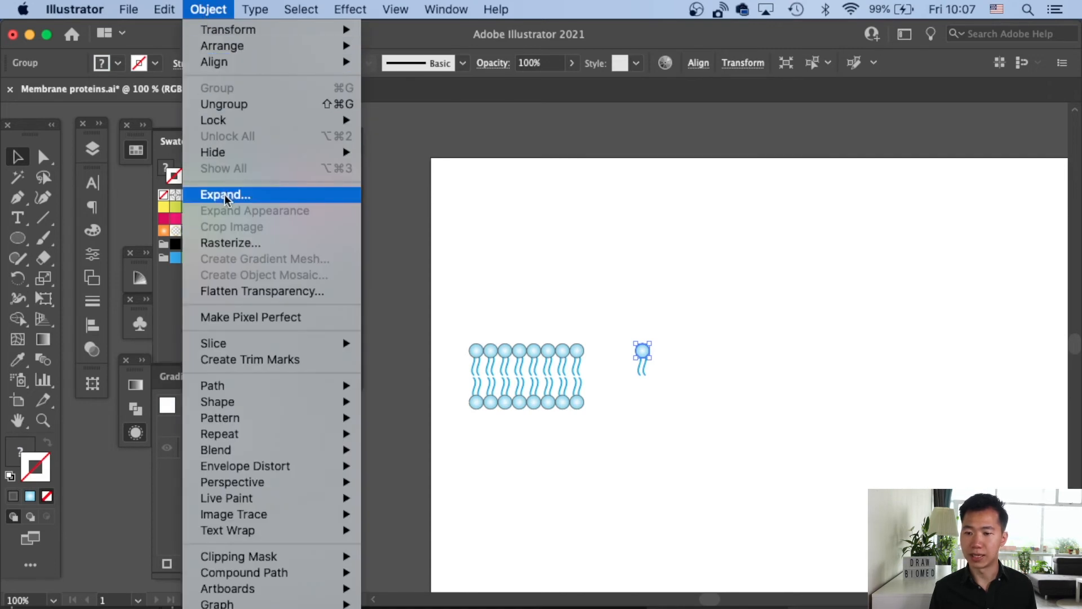
click(224, 194)
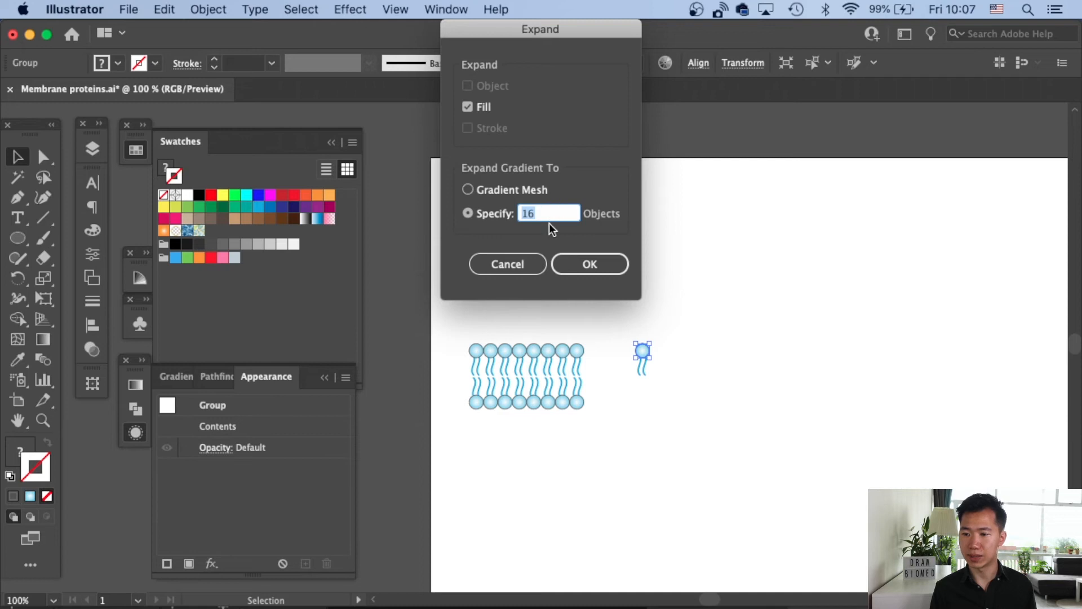
text(12)
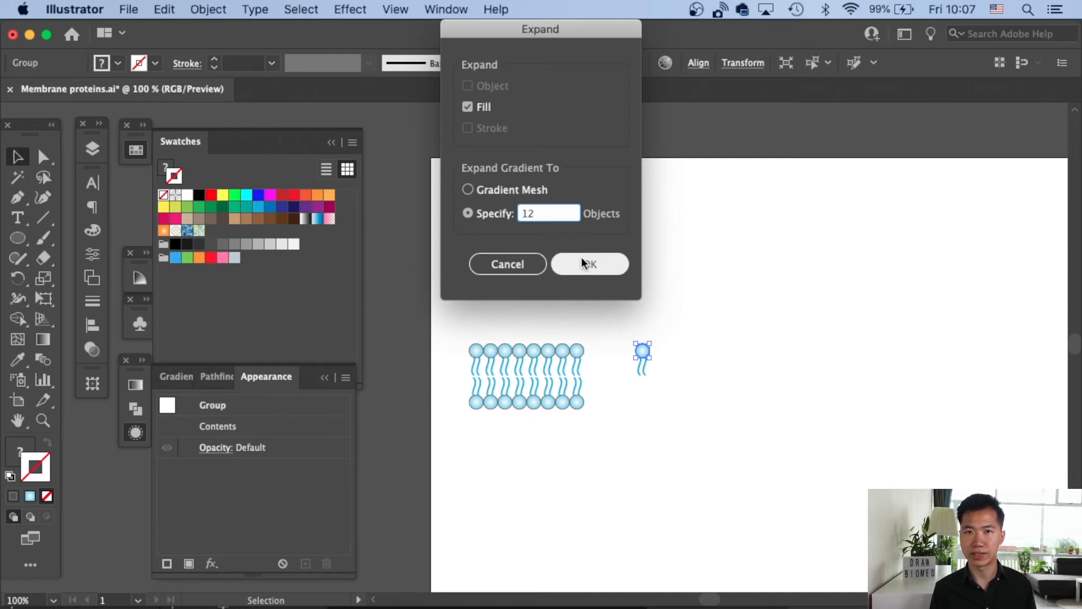
click(589, 264)
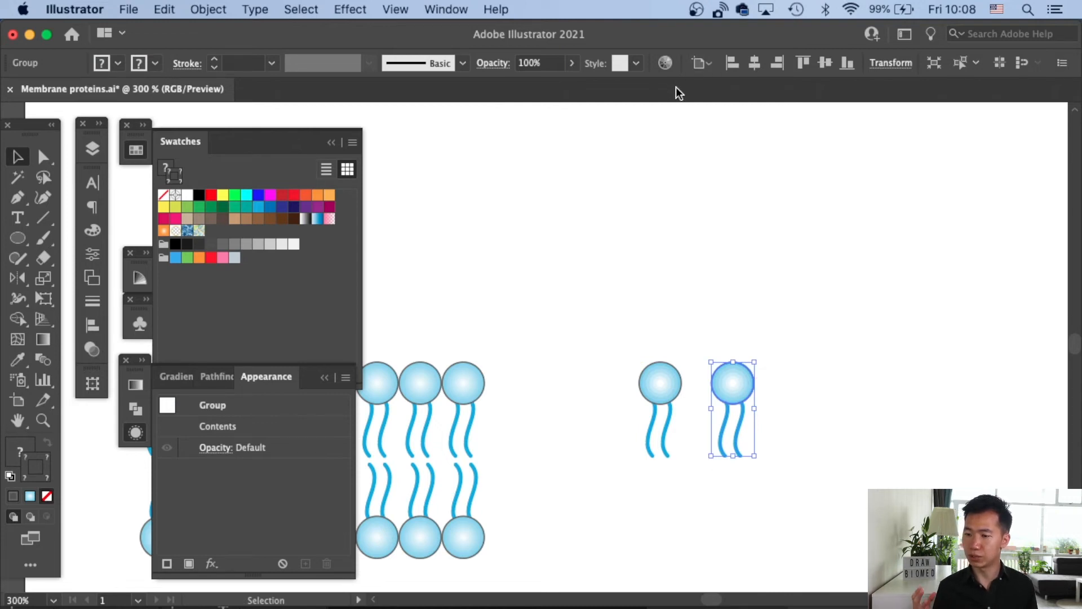
mouse_move(764, 356)
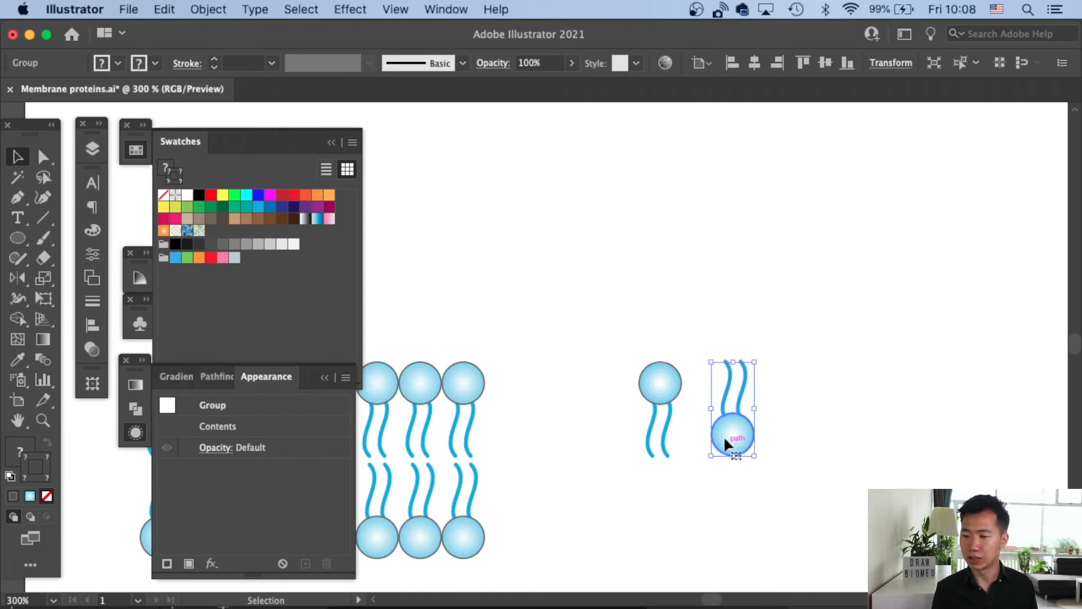
Move the flipped lipid copy under the original and center-align the two halves.
drag(732, 407, 655, 518)
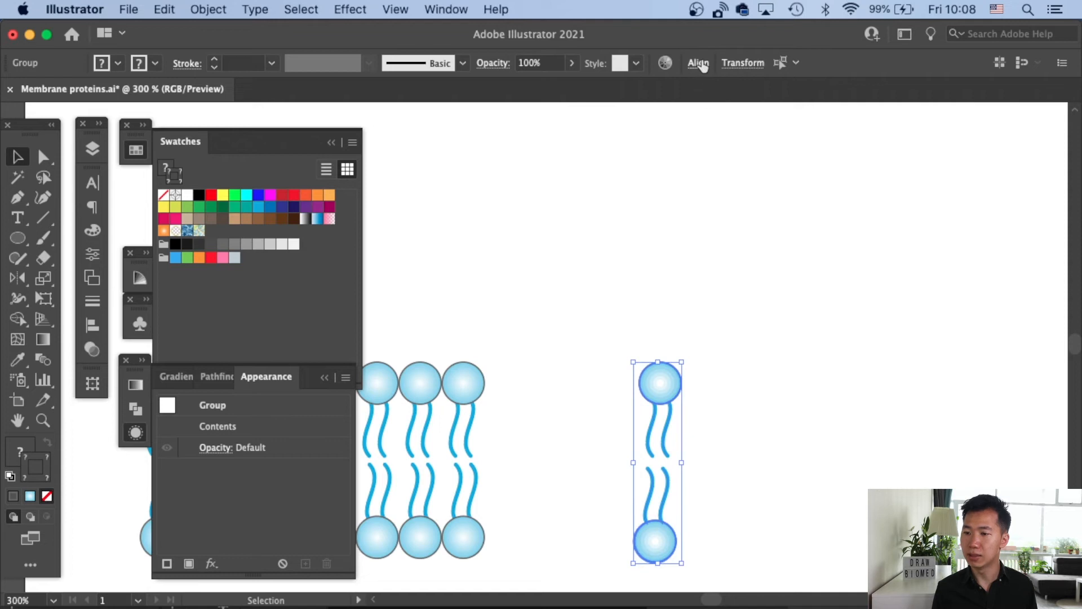
click(697, 62)
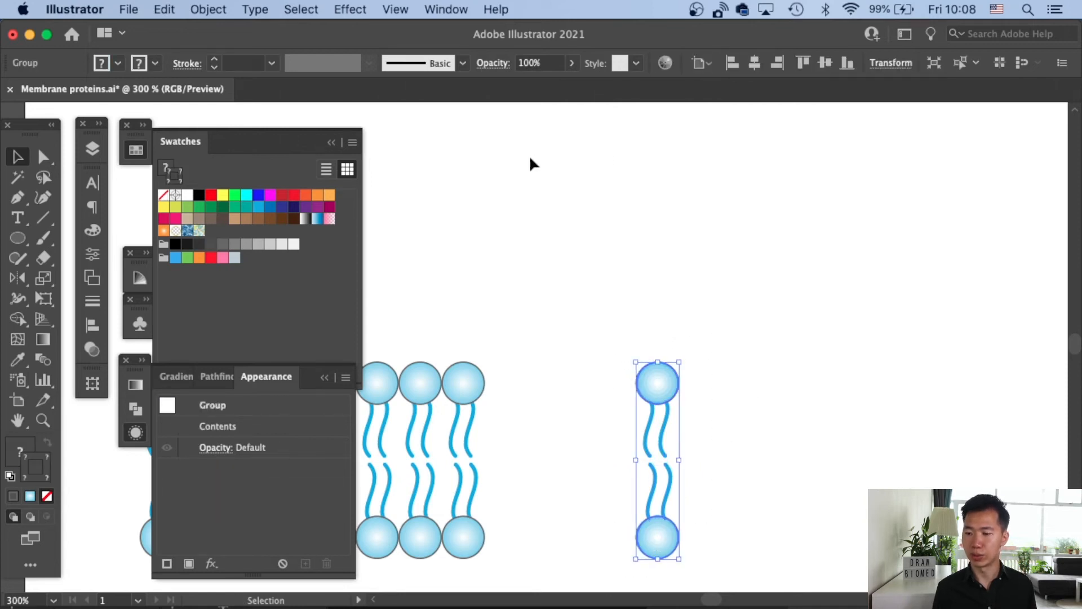
Create a Pattern Brush from the bilayer tile with Auto-Between corner tiles.
click(462, 63)
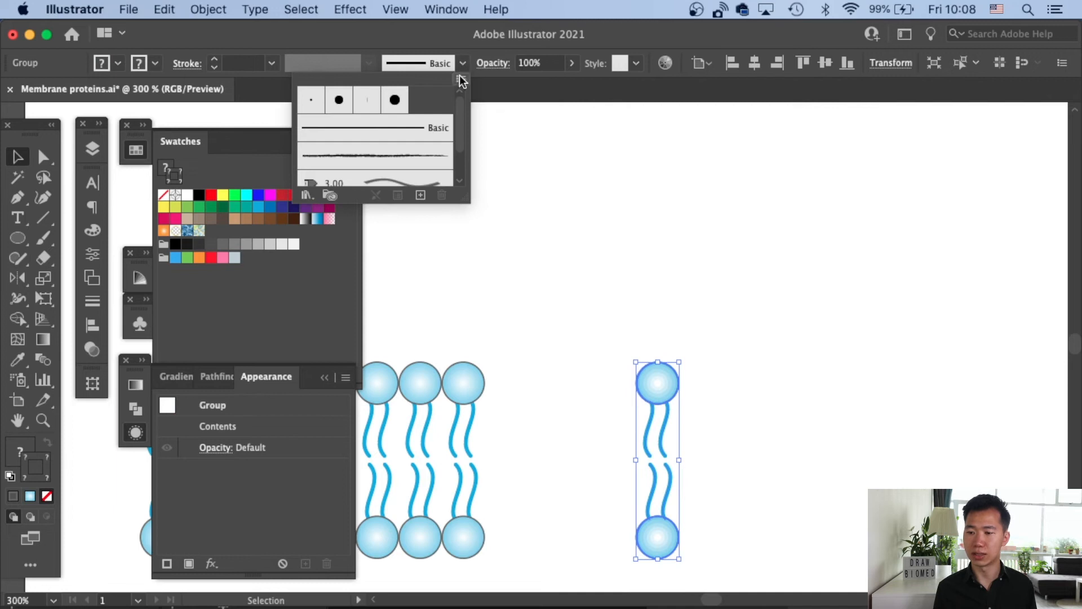
click(420, 194)
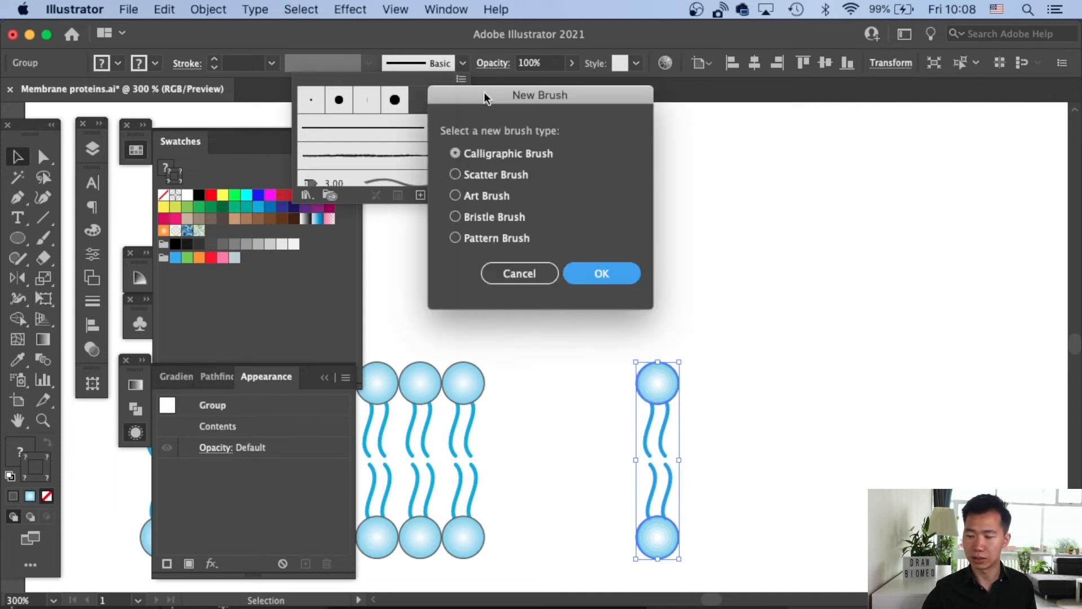
mouse_move(530, 230)
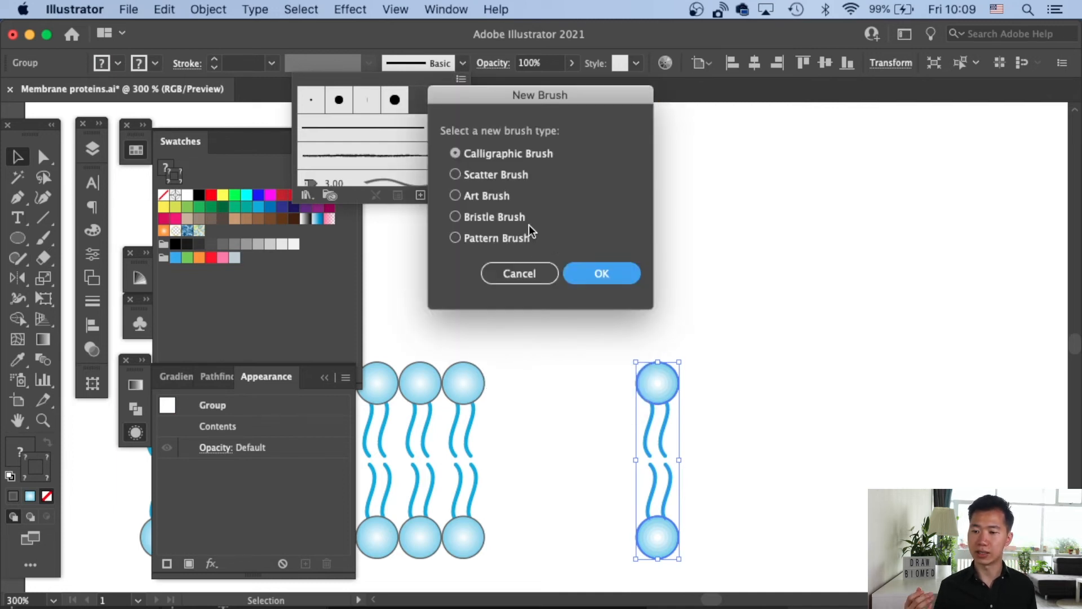
click(455, 238)
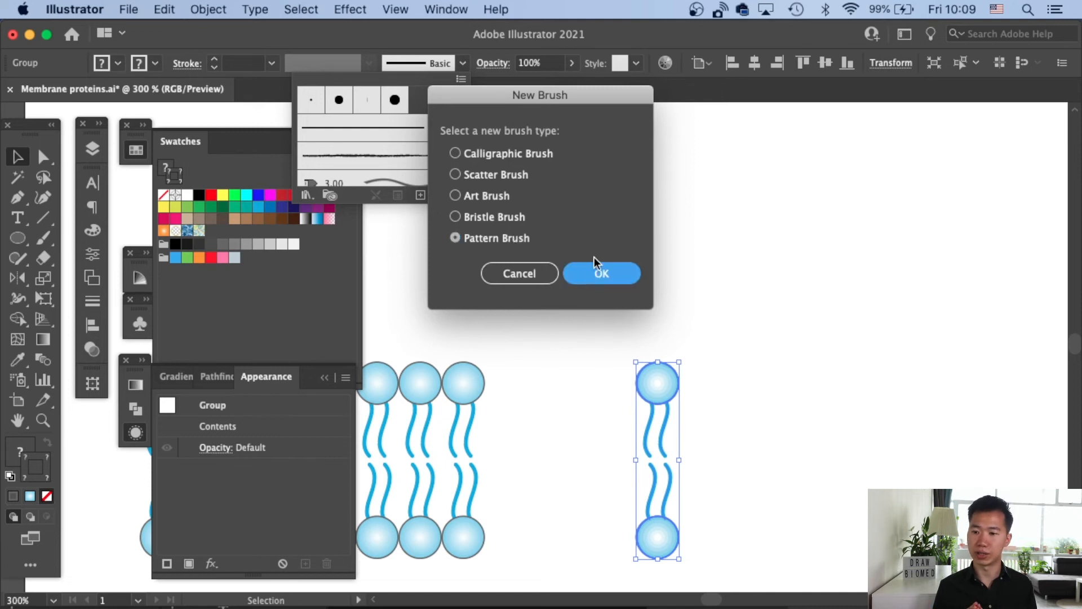
click(602, 274)
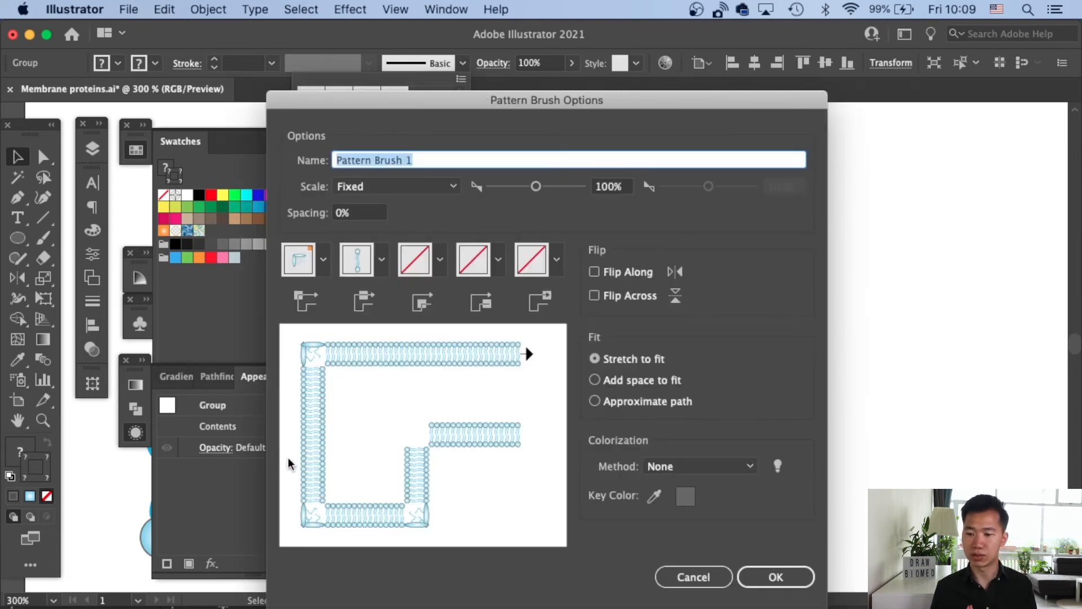
click(322, 259)
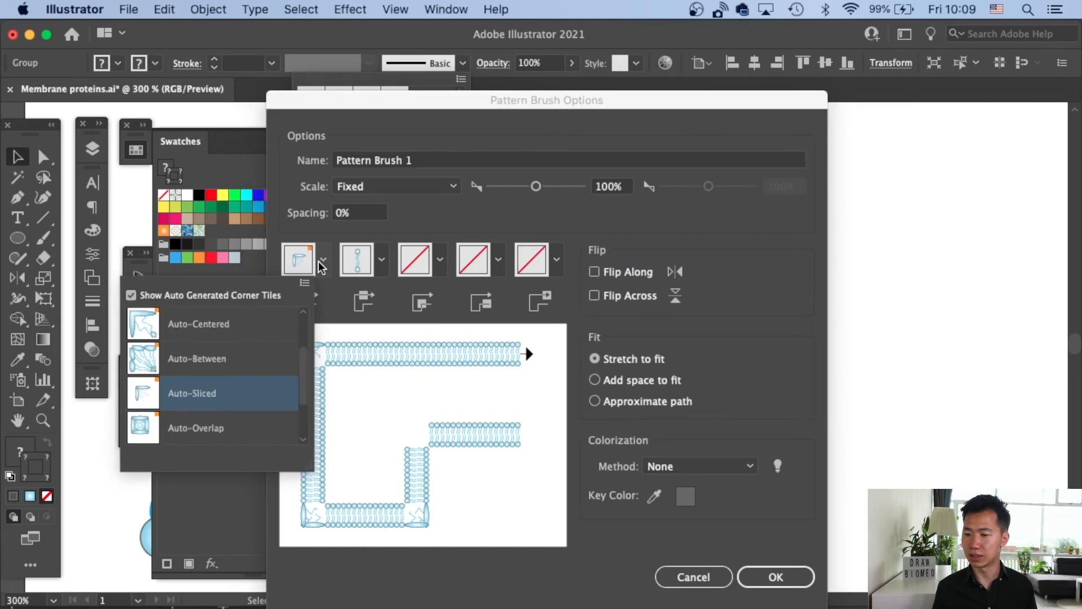
mouse_move(252, 370)
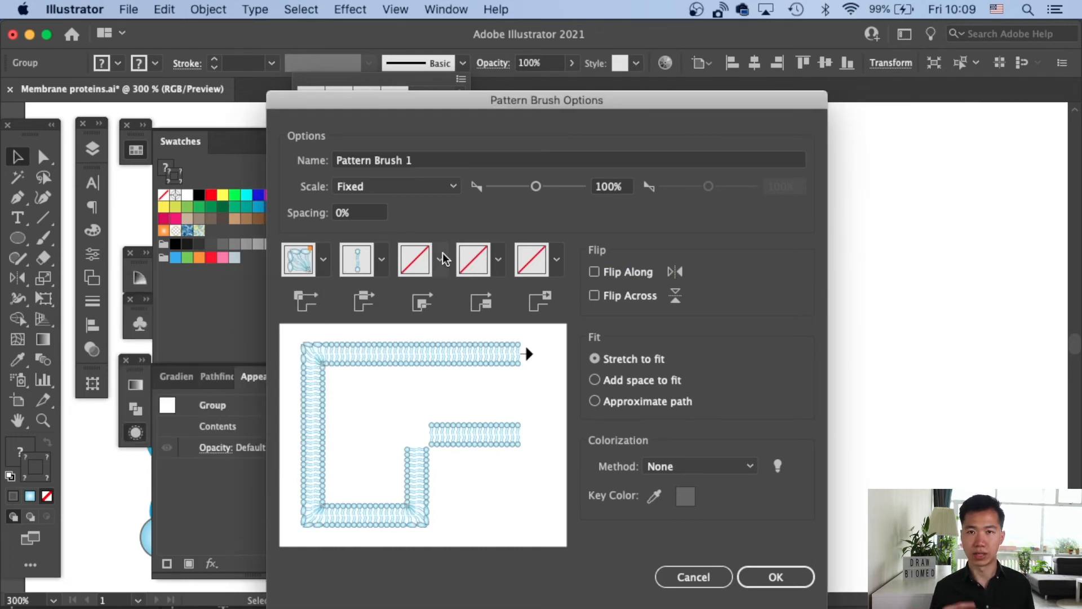
click(439, 260)
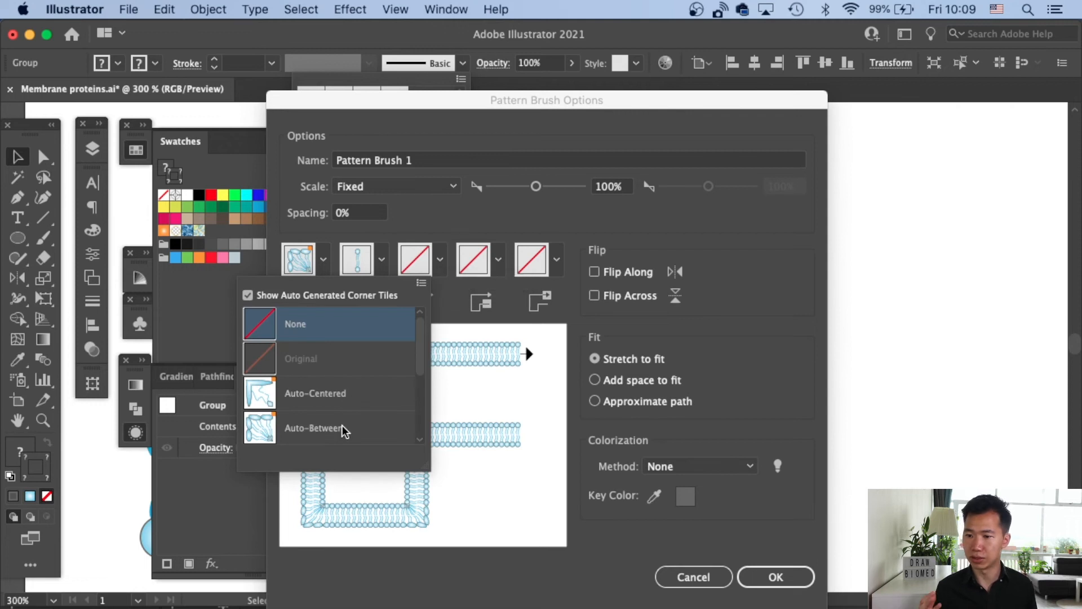
click(312, 428)
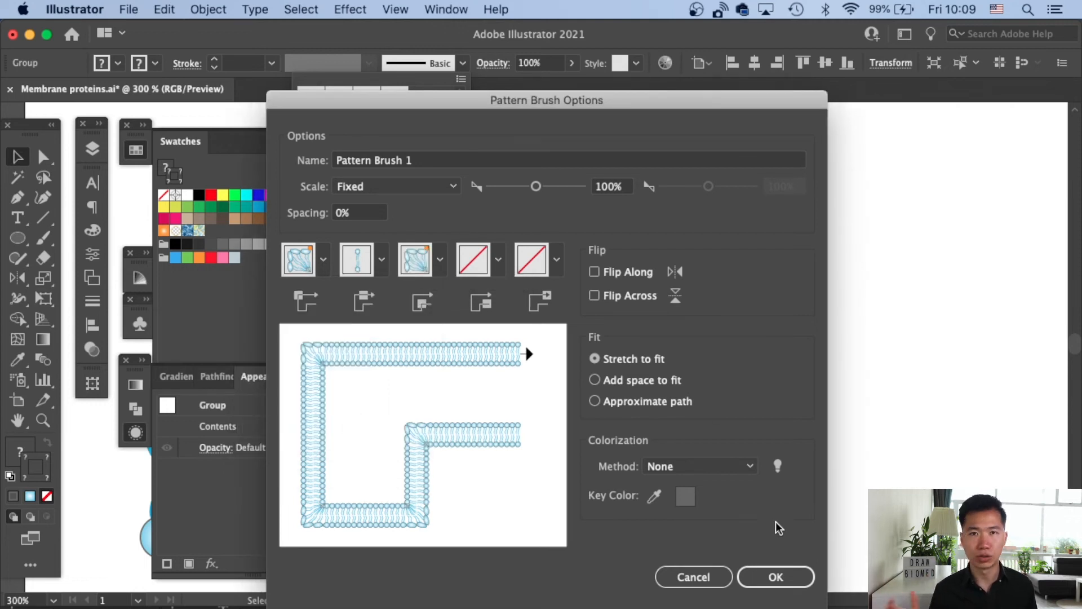
click(776, 577)
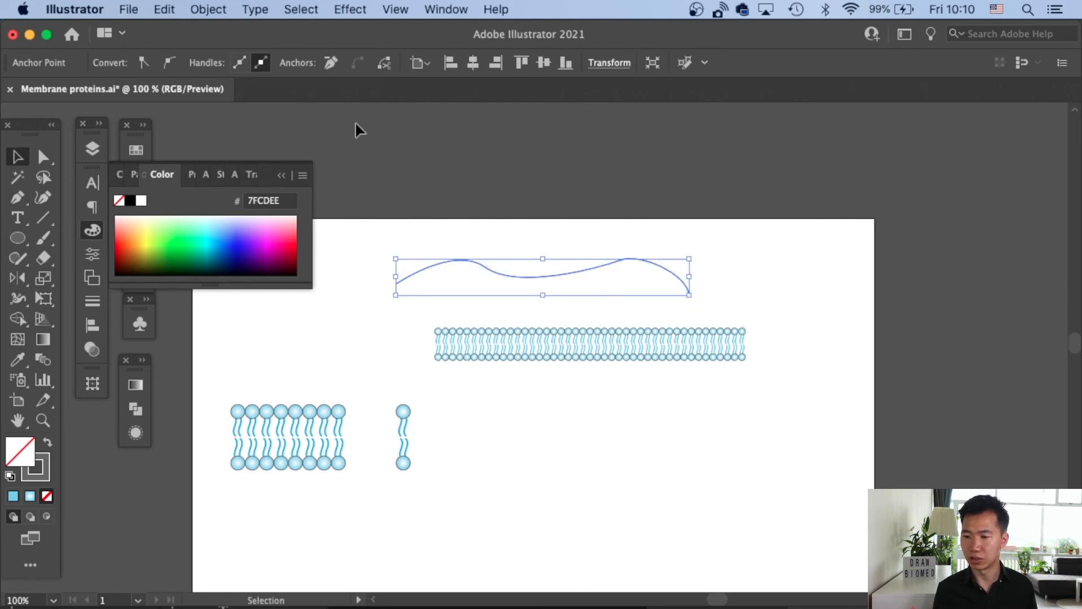
Apply the bilayer pattern brush to the wavy path, thinning its stroke below 0.5 pt.
click(461, 63)
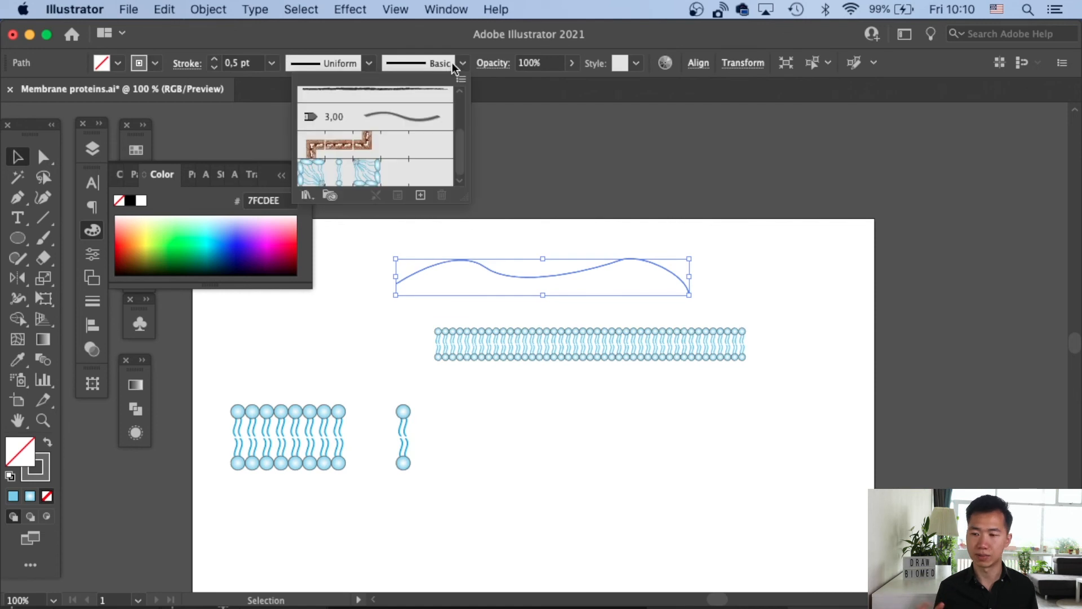
click(311, 172)
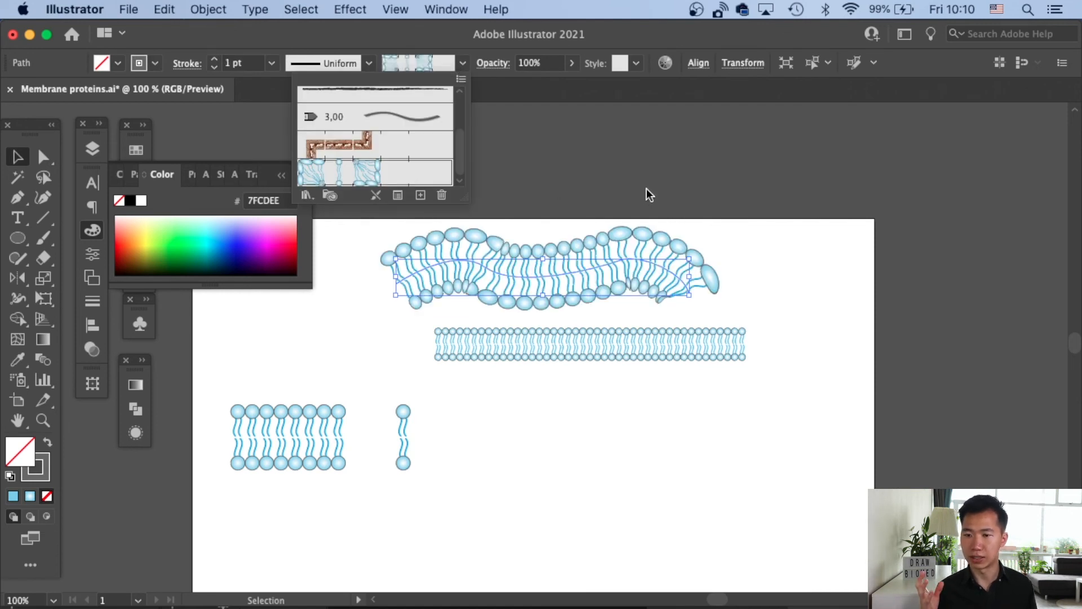
click(273, 62)
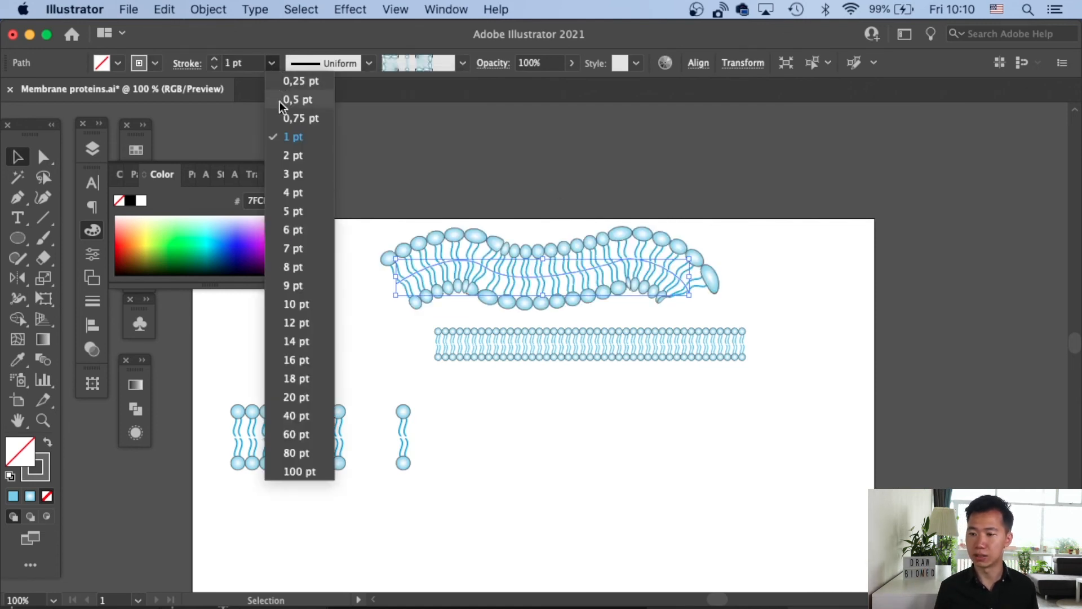
click(297, 100)
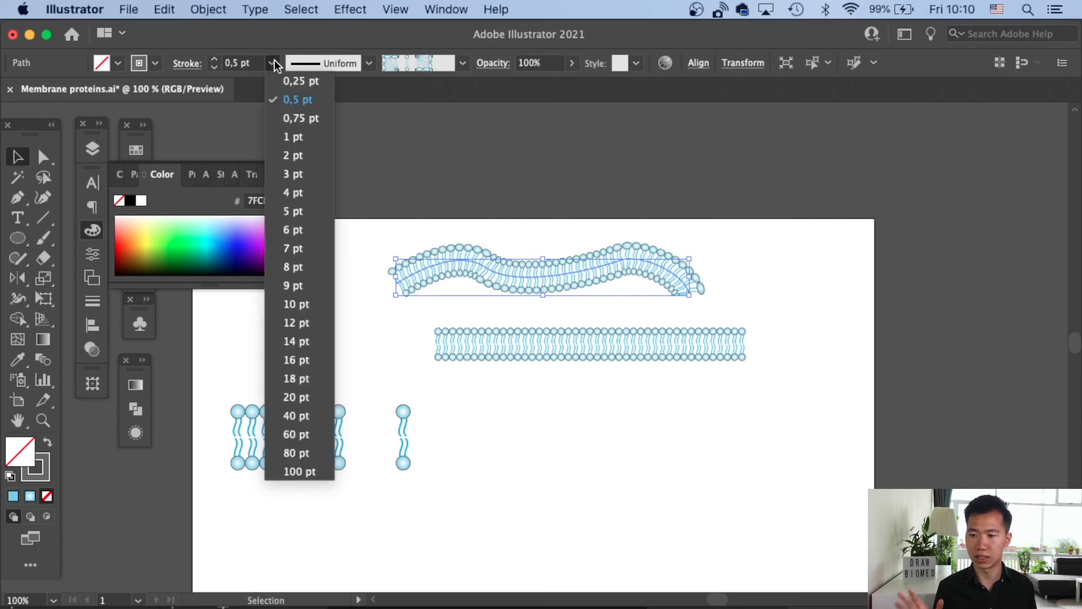
click(300, 81)
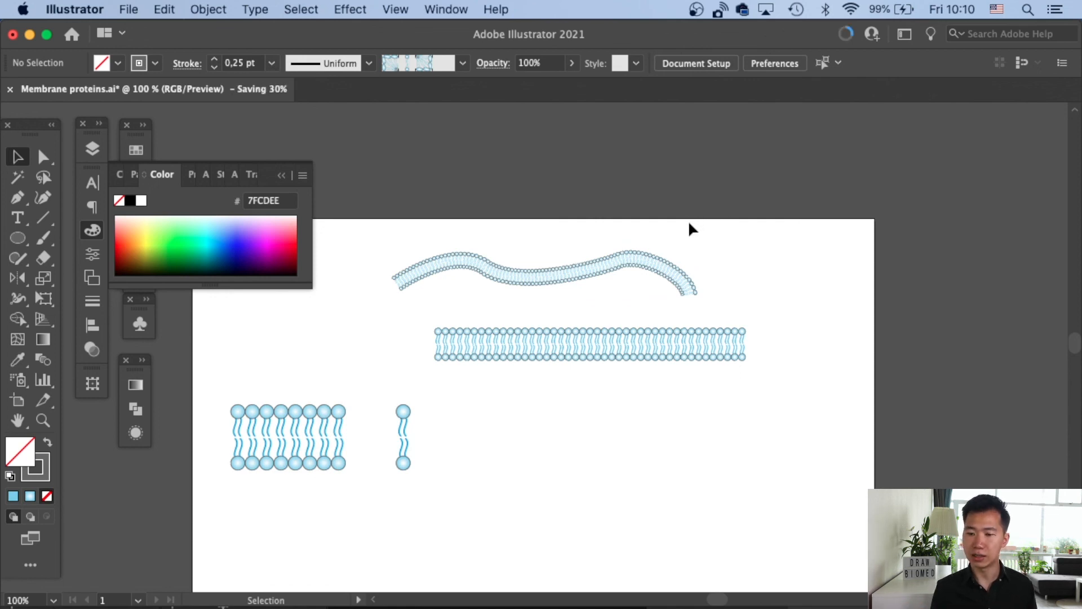
click(618, 350)
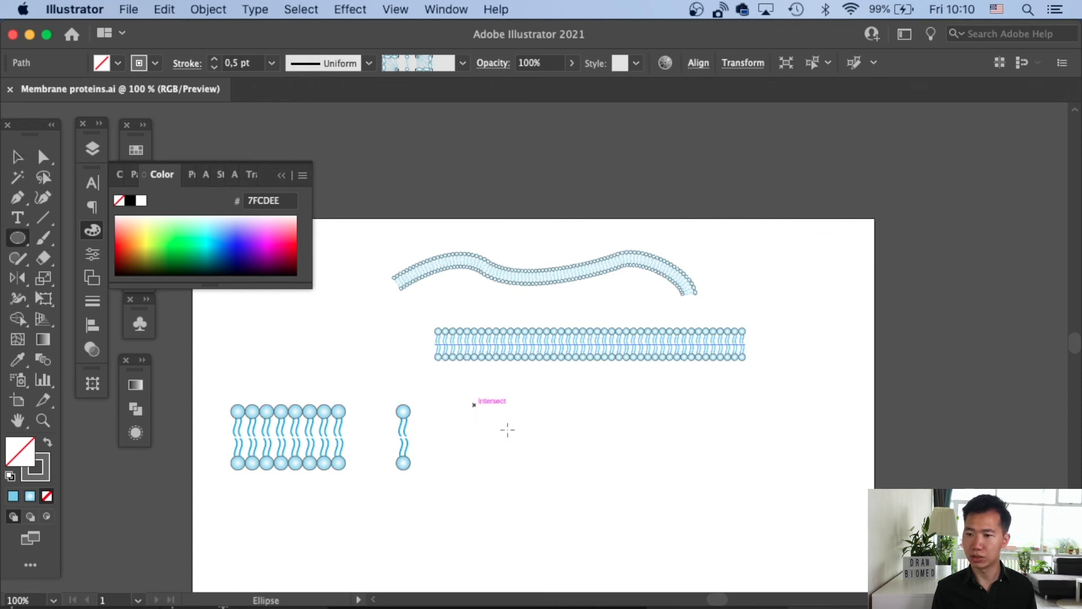
Draw a circle to the right of the single lipid and apply the bilayer pattern brush.
drag(473, 403, 624, 552)
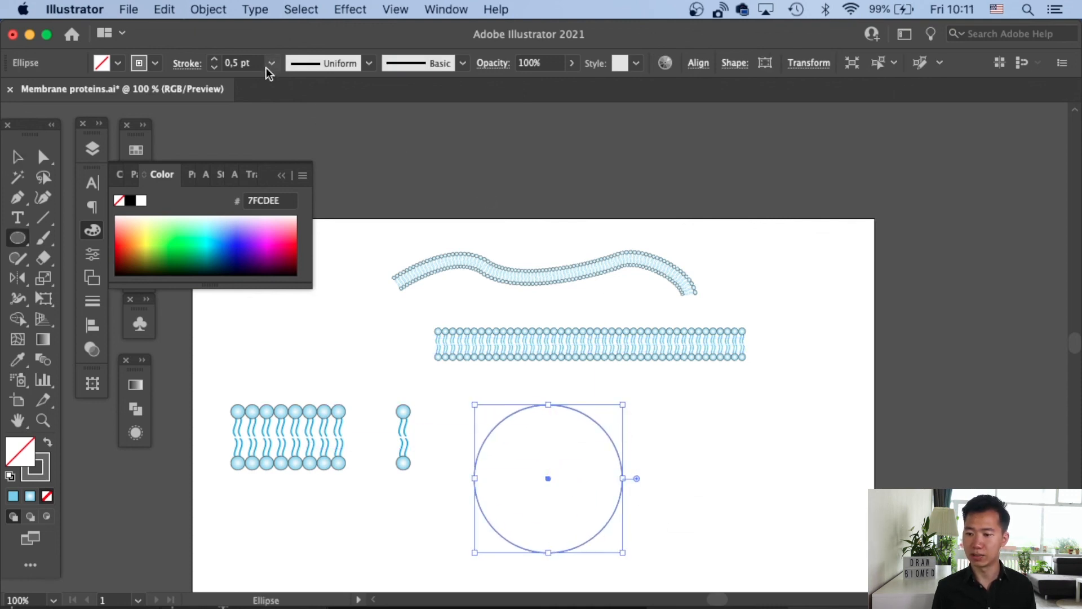
click(463, 62)
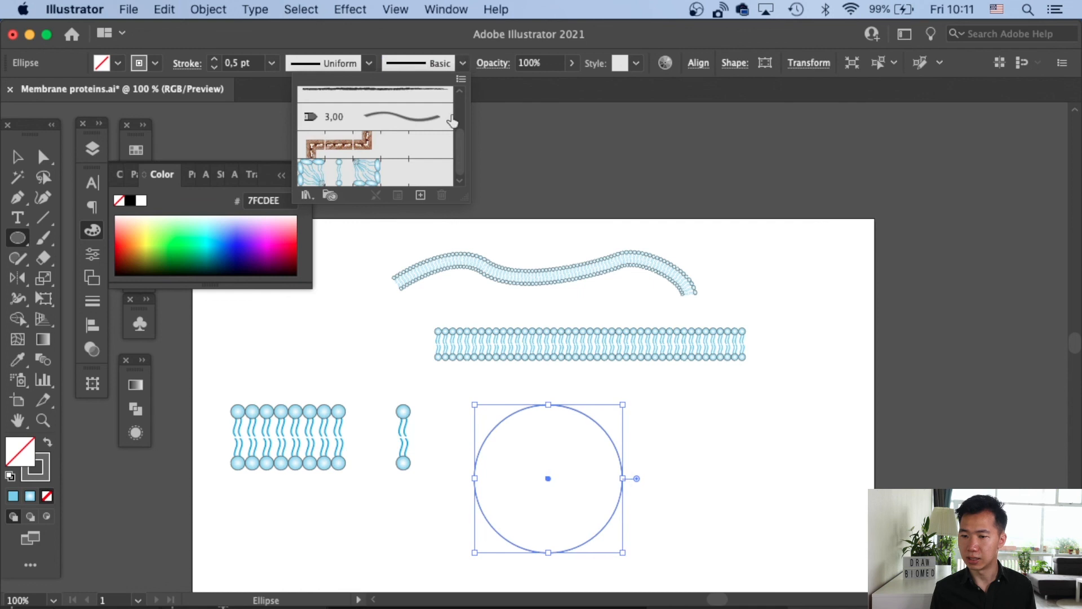
click(312, 172)
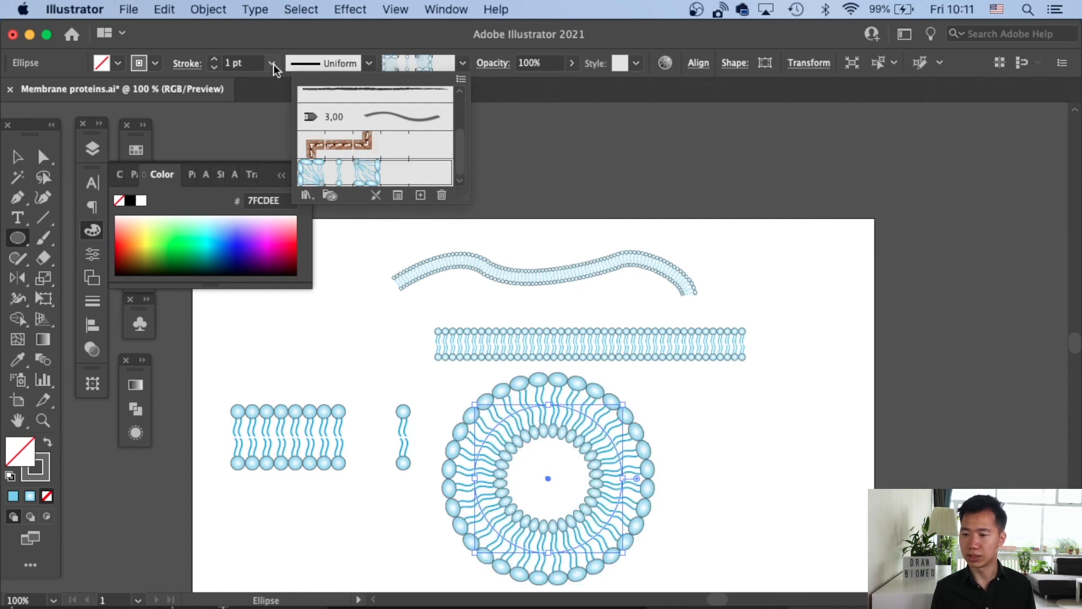
Set the vesicle stroke and the straight bilayer stroke to 0.5 pt.
click(272, 64)
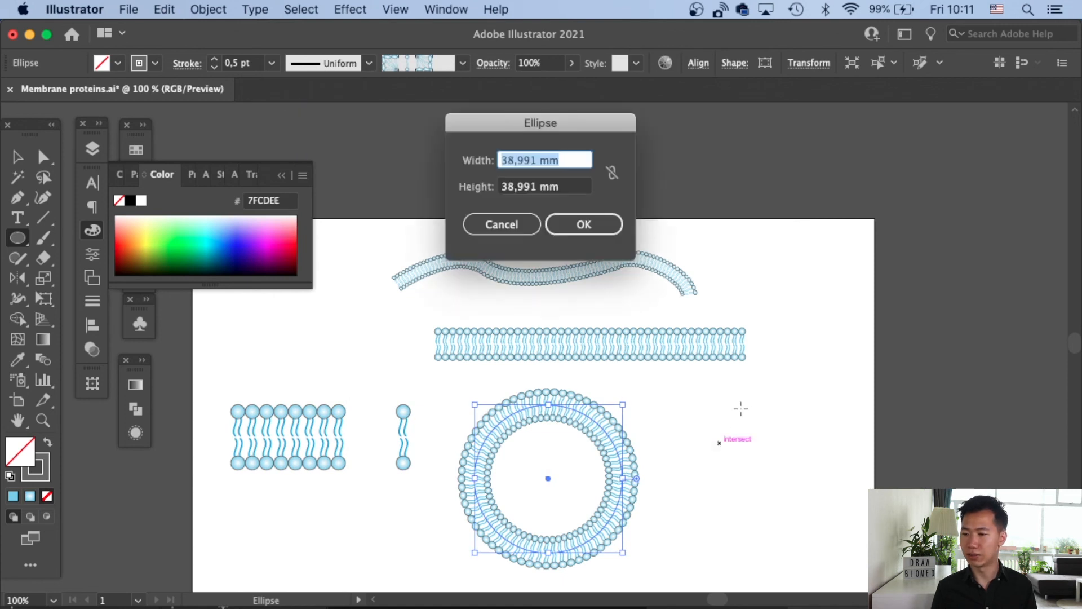
click(501, 224)
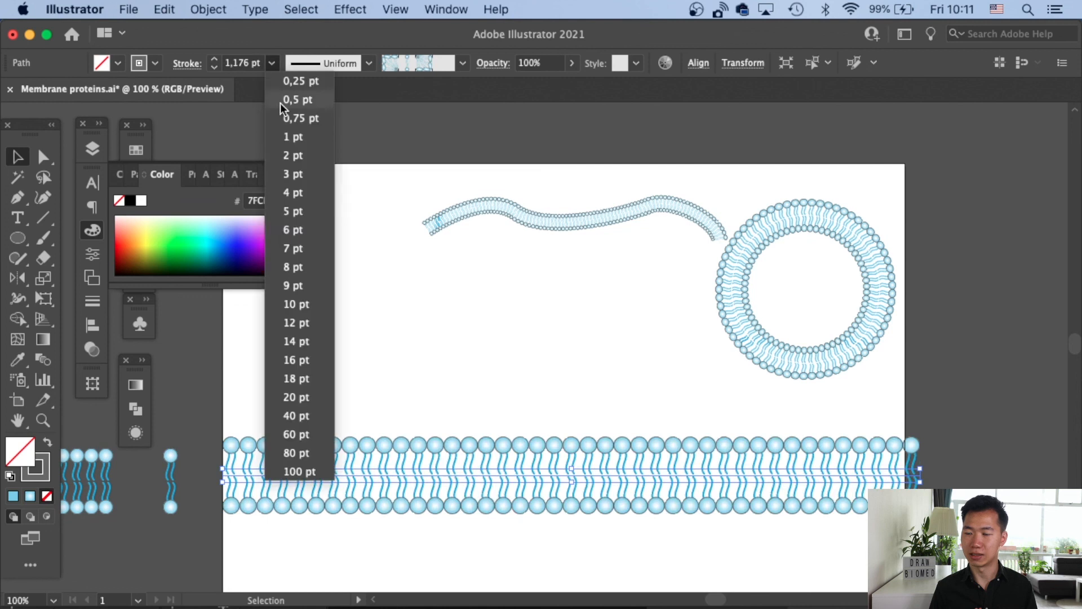
click(297, 99)
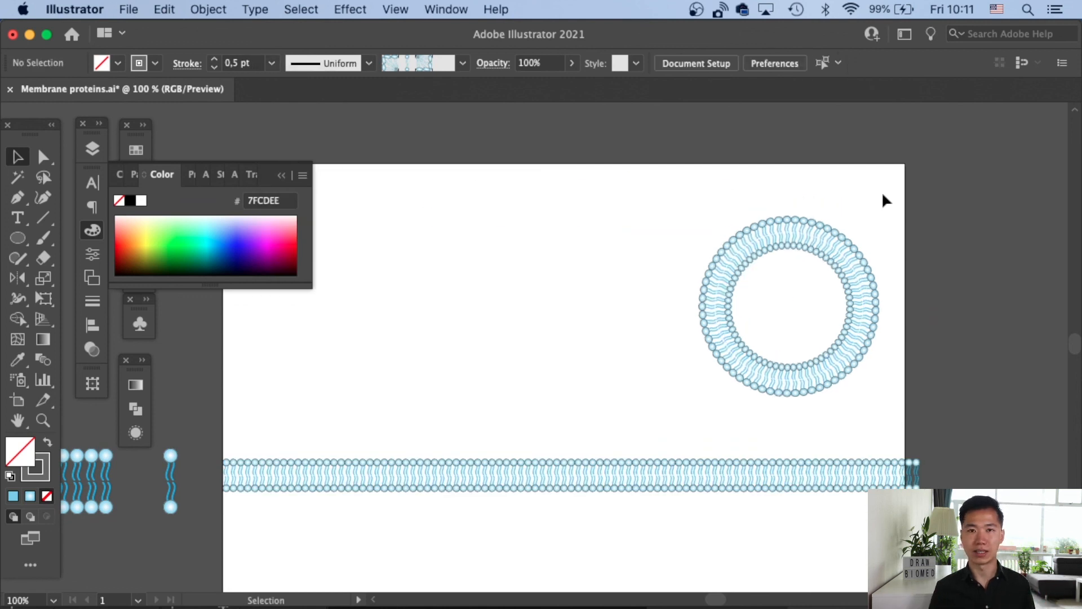